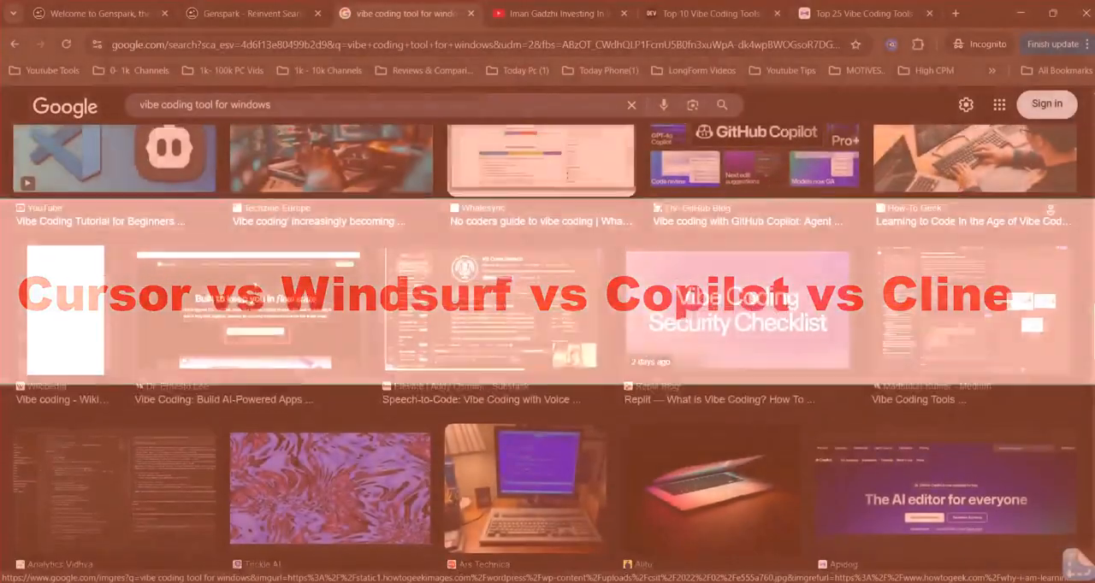
# Scroll down the GitHub Copilot features page through the Agent mode section.
pyautogui.scroll(-3)
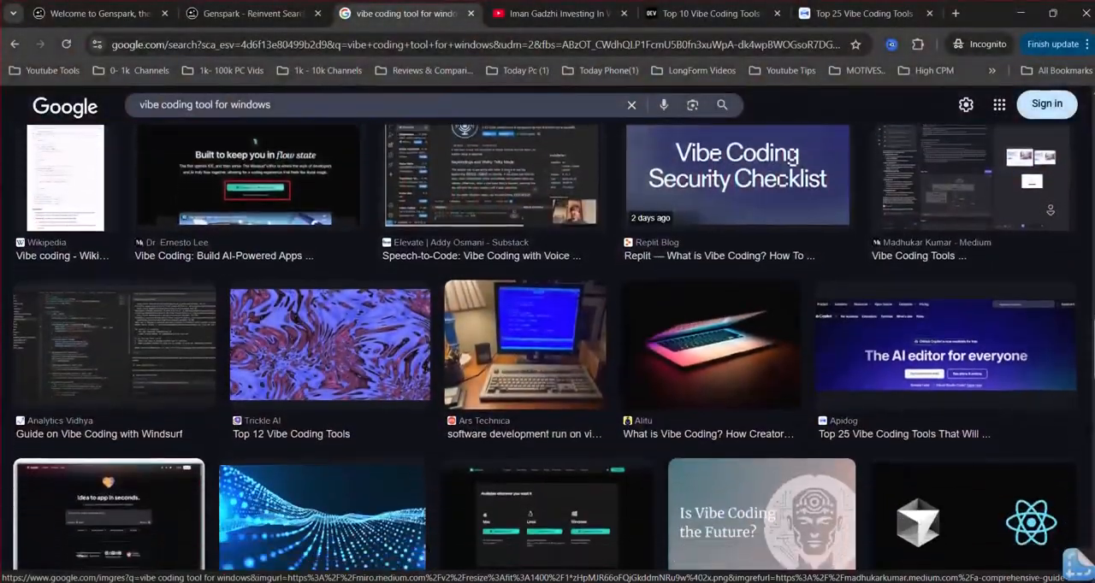
pyautogui.scroll(-3)
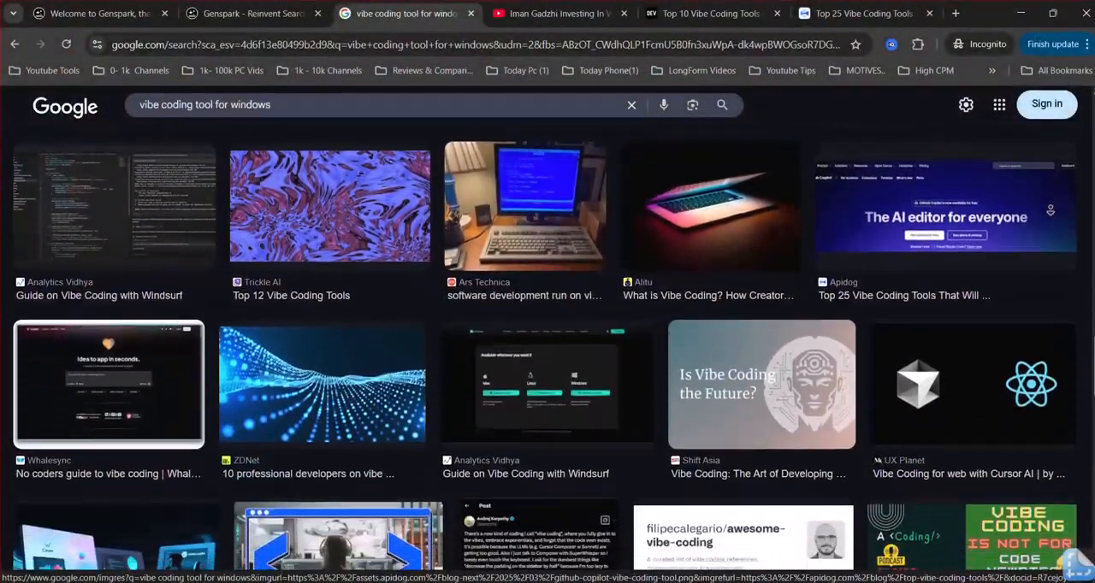
pyautogui.scroll(-3)
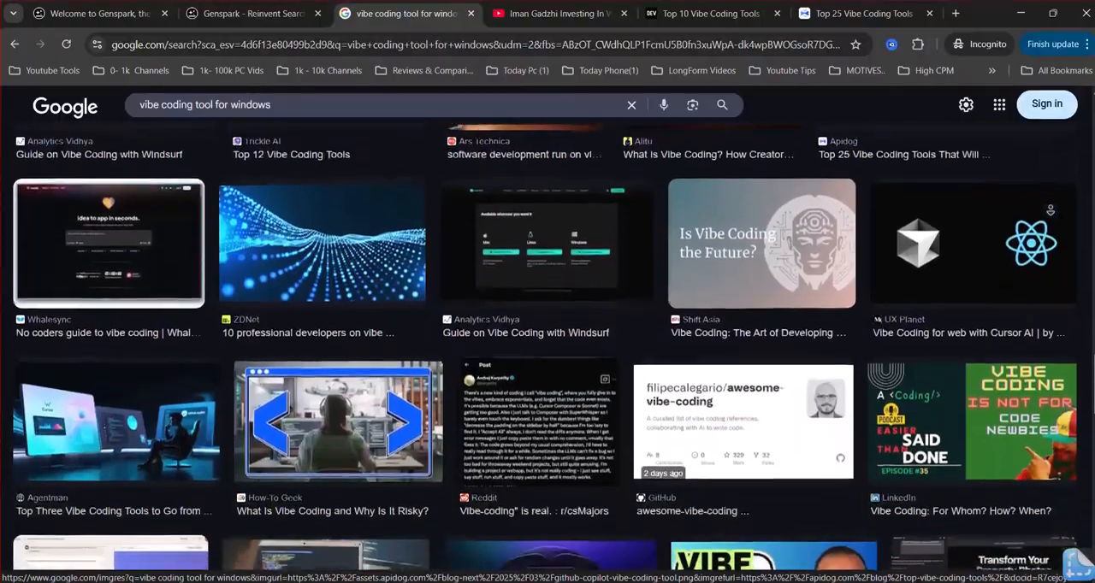
pyautogui.scroll(-3)
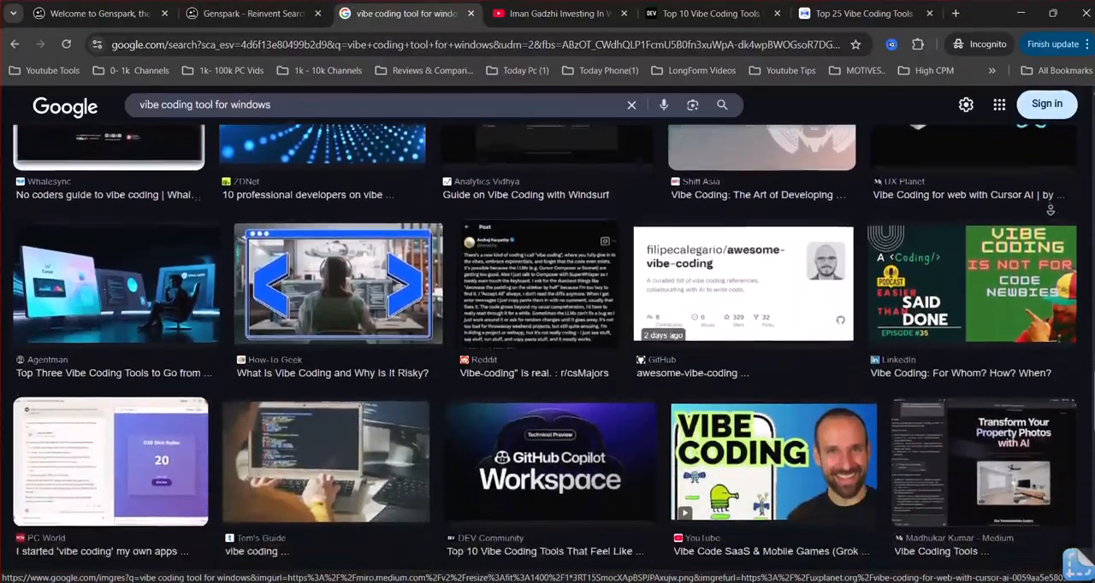
pyautogui.scroll(-3)
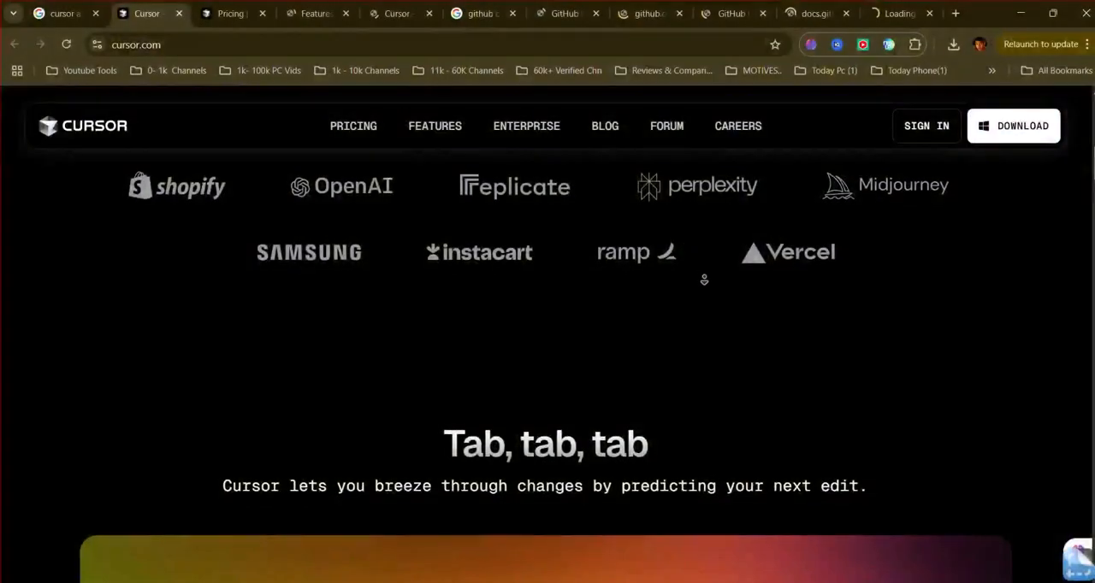
pyautogui.scroll(-3)
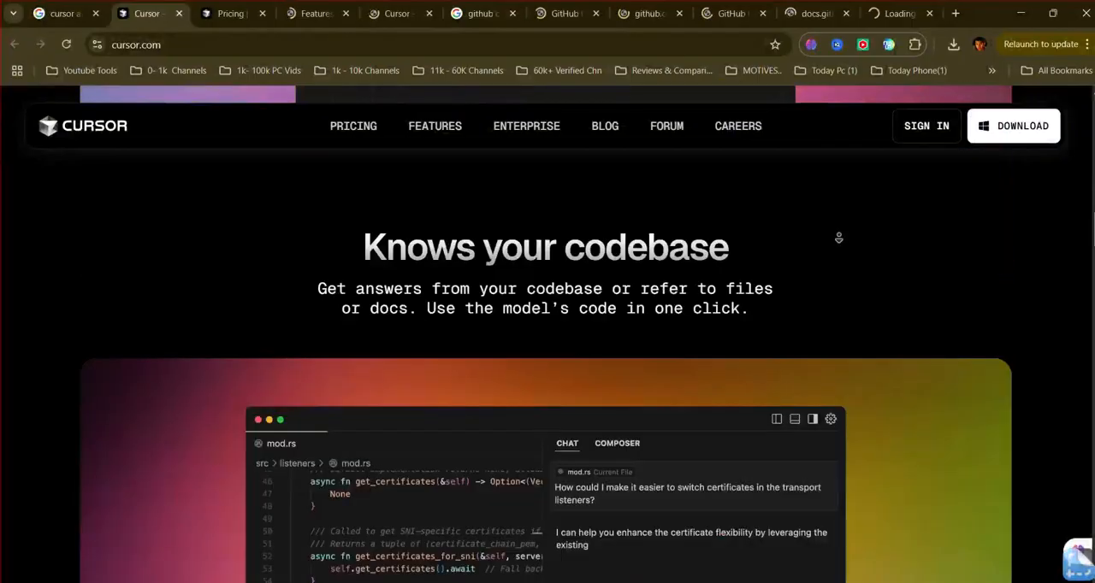
pyautogui.scroll(-3)
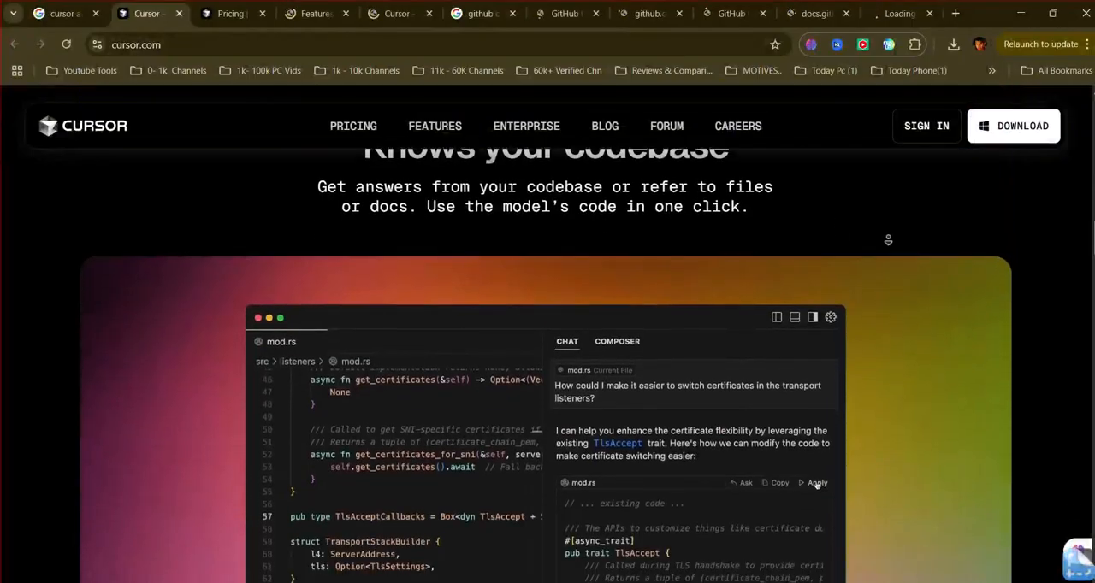
# Continue down the Copilot page through the 'Pick your brainpower' AI model section.
pyautogui.click(818, 482)
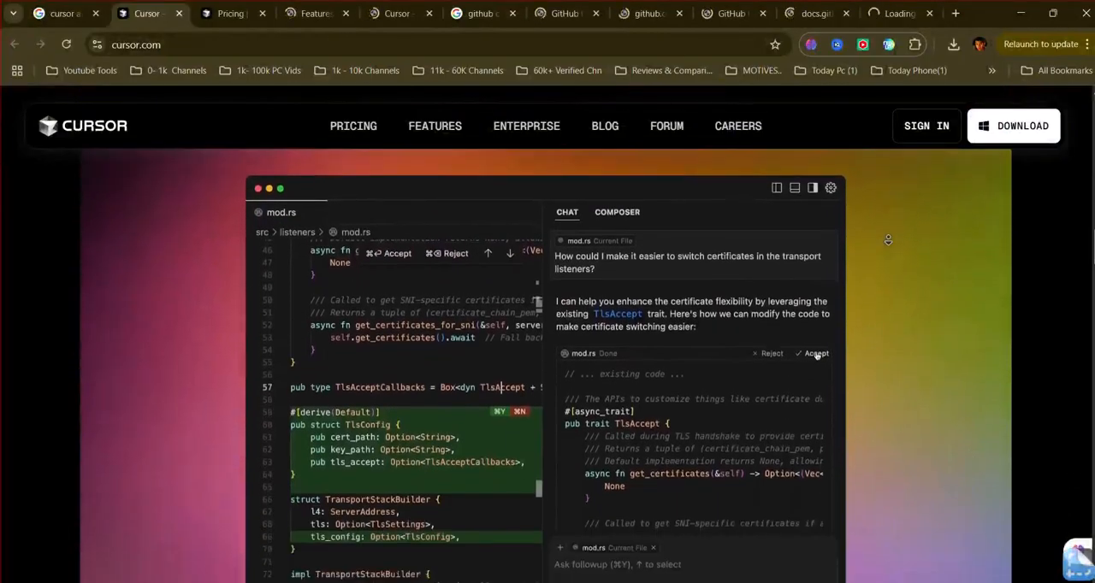
pyautogui.scroll(-3)
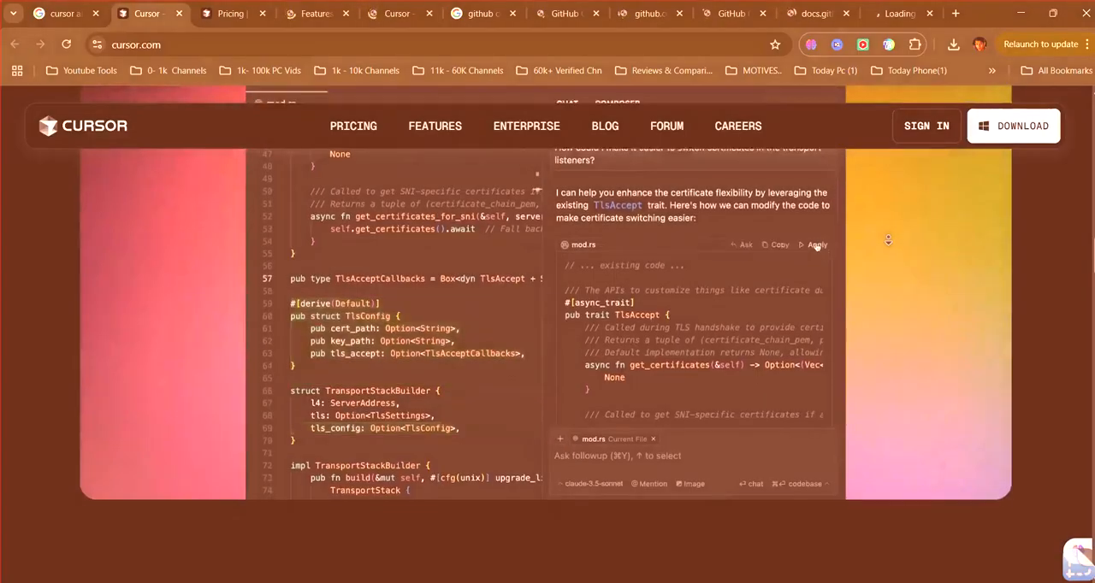
pyautogui.scroll(-3)
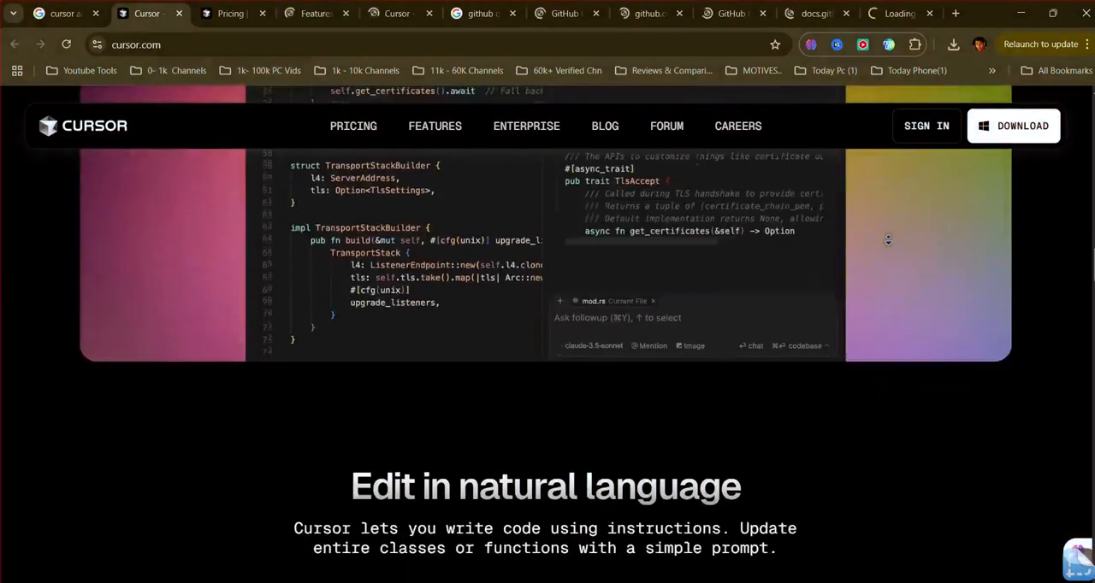
pyautogui.scroll(-3)
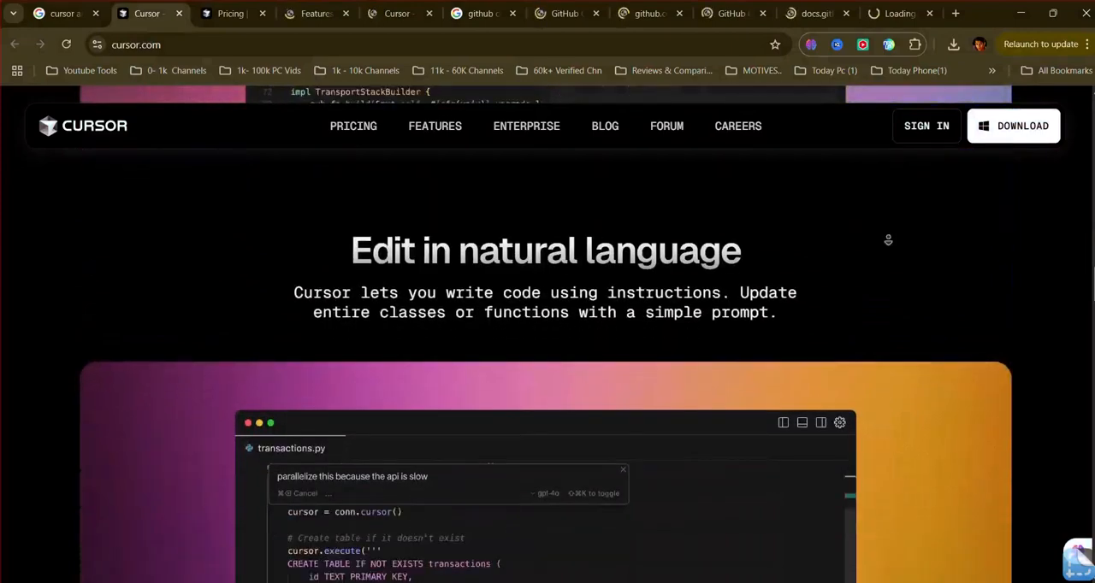
pyautogui.scroll(-3)
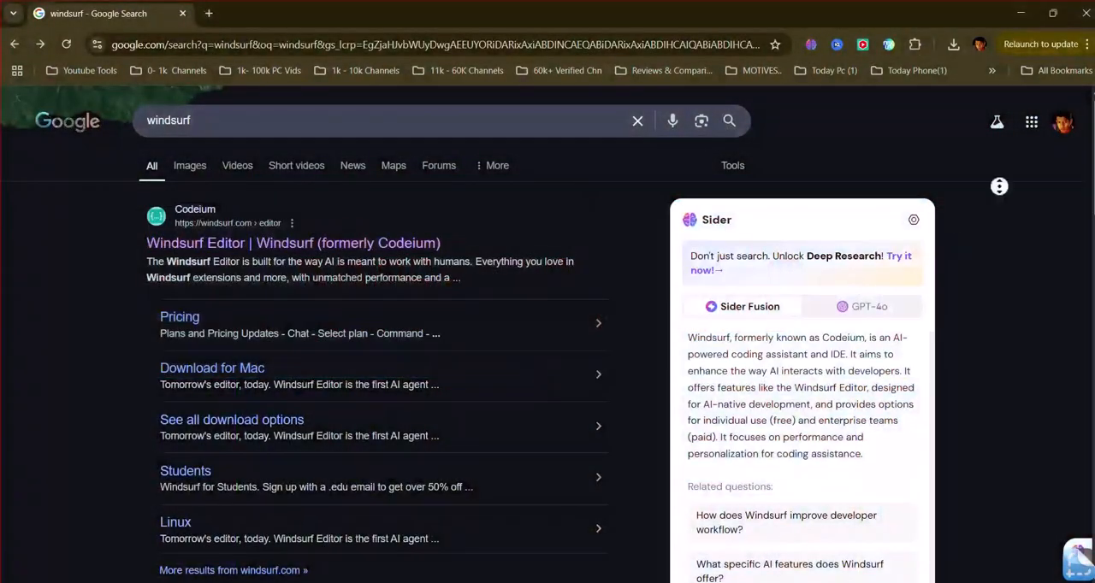
pyautogui.scroll(-3)
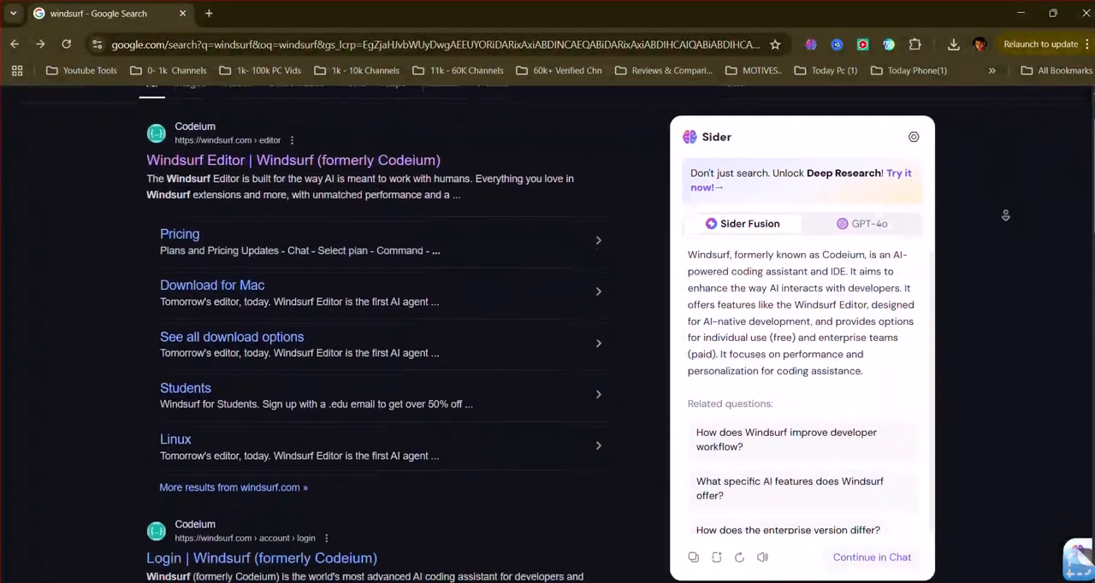
pyautogui.scroll(-3)
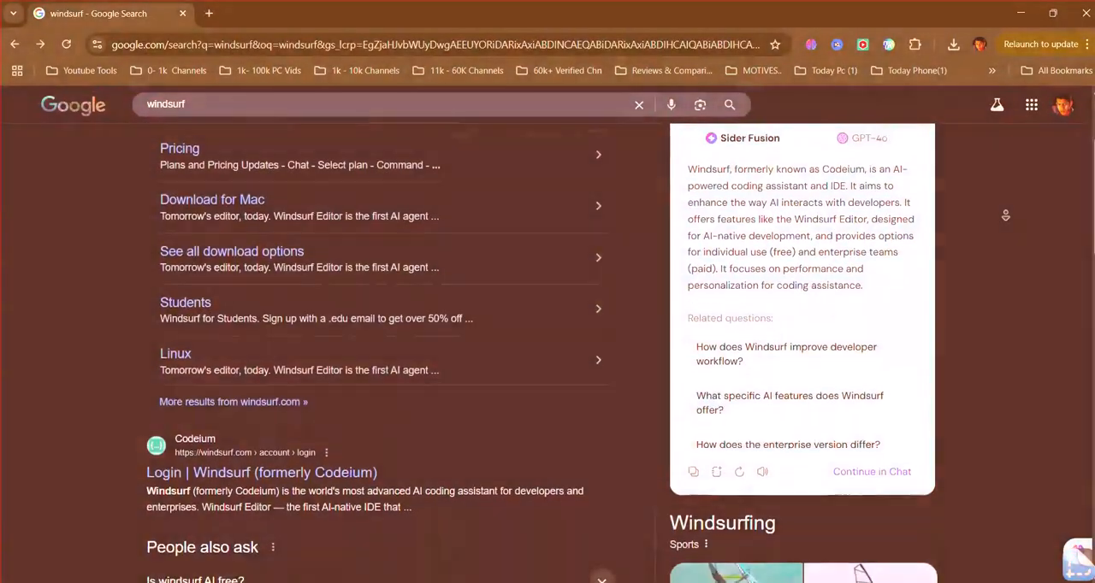
pyautogui.scroll(-3)
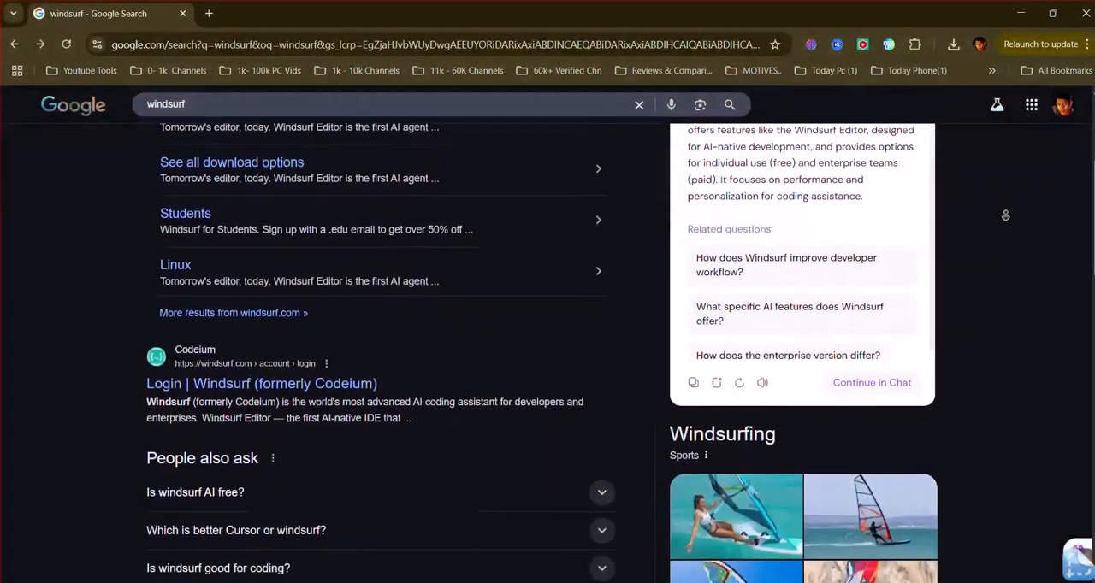
pyautogui.scroll(-3)
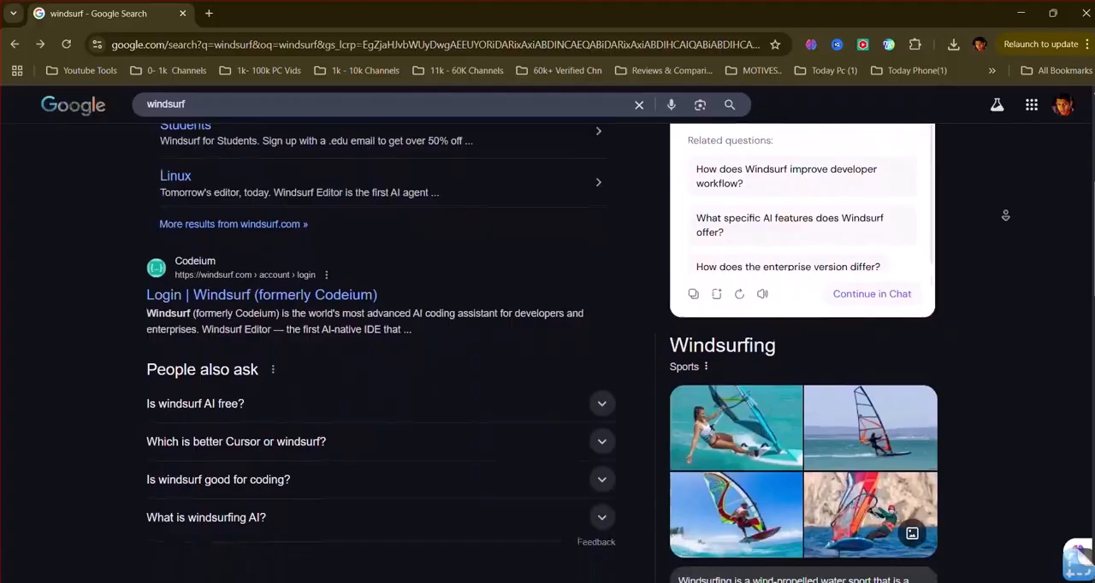
pyautogui.scroll(-3)
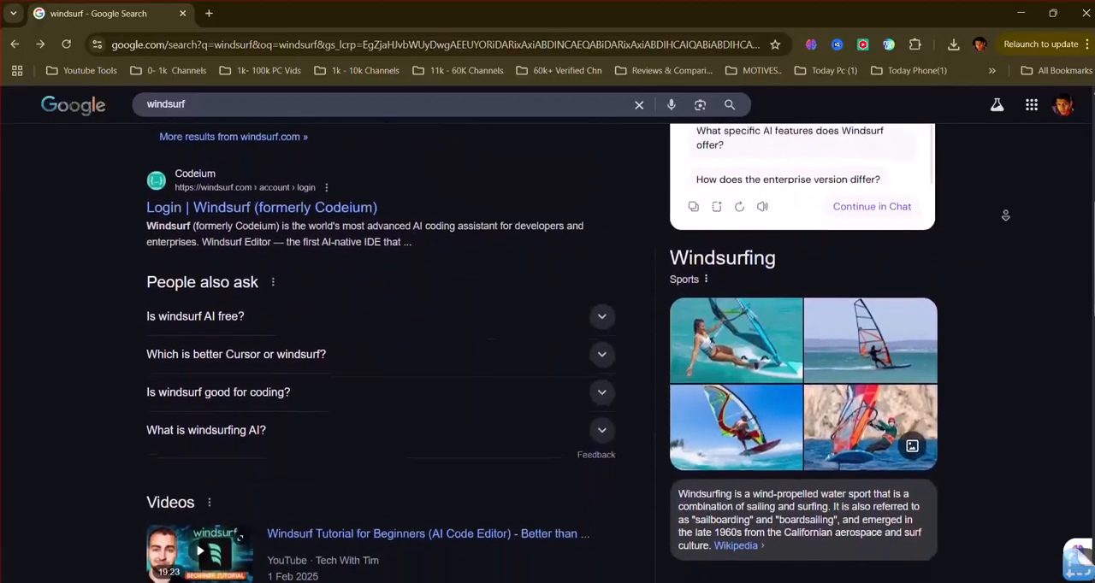
pyautogui.scroll(-3)
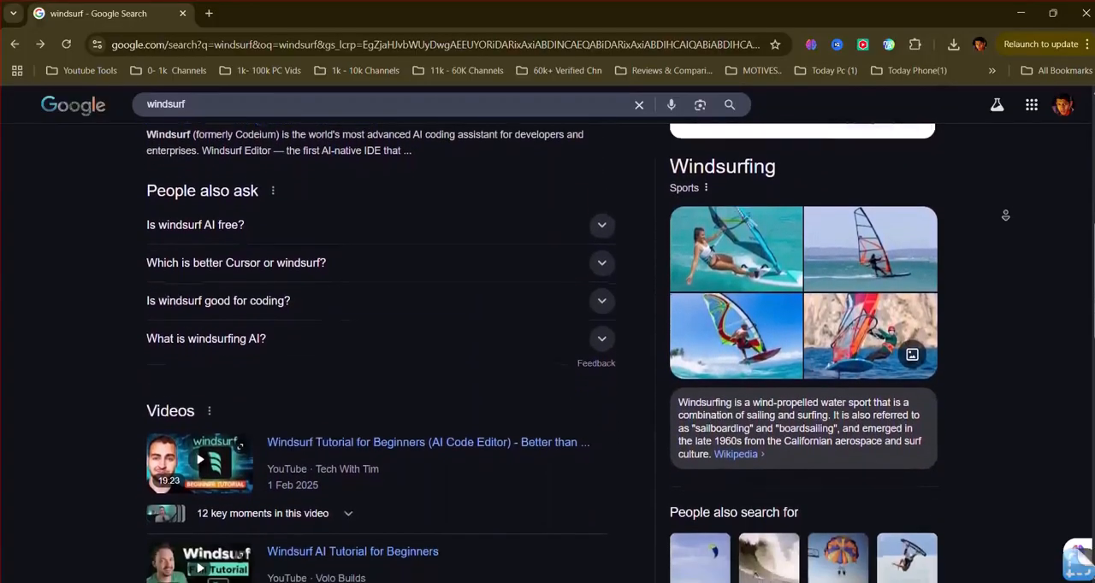
pyautogui.scroll(-3)
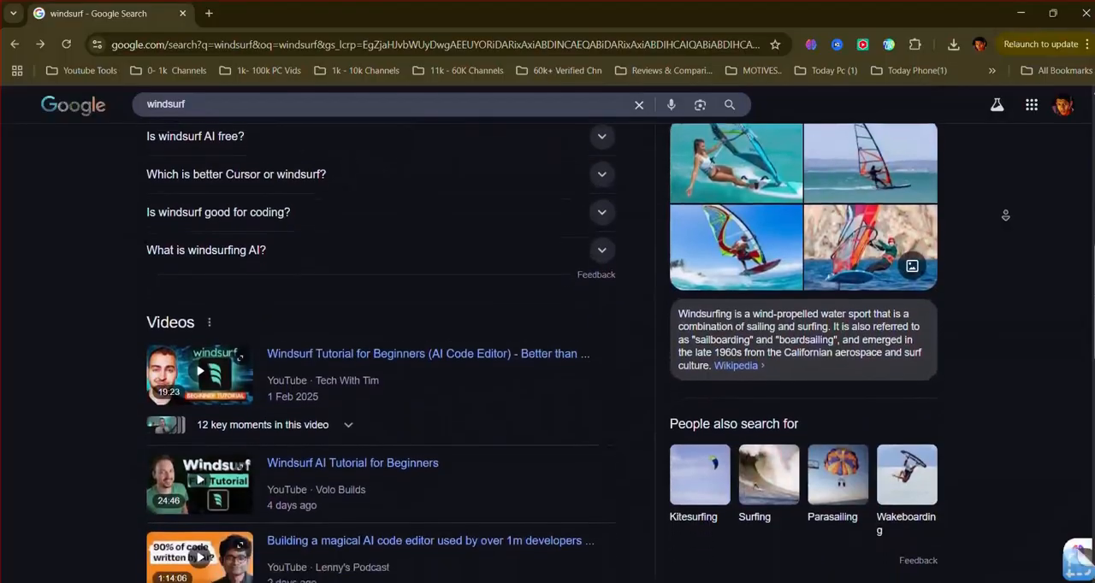
pyautogui.scroll(-3)
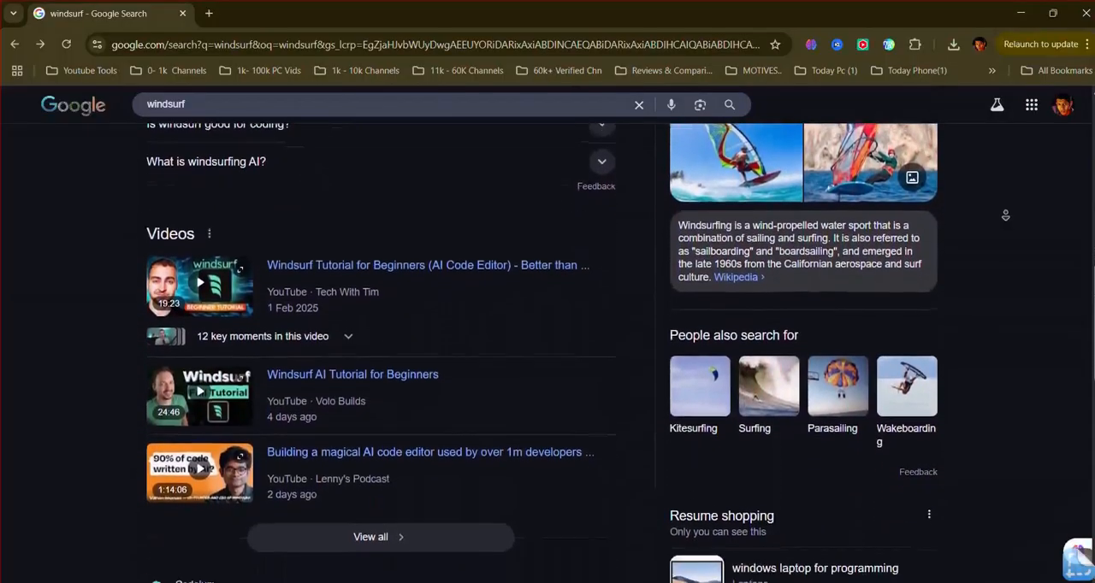
pyautogui.scroll(-3)
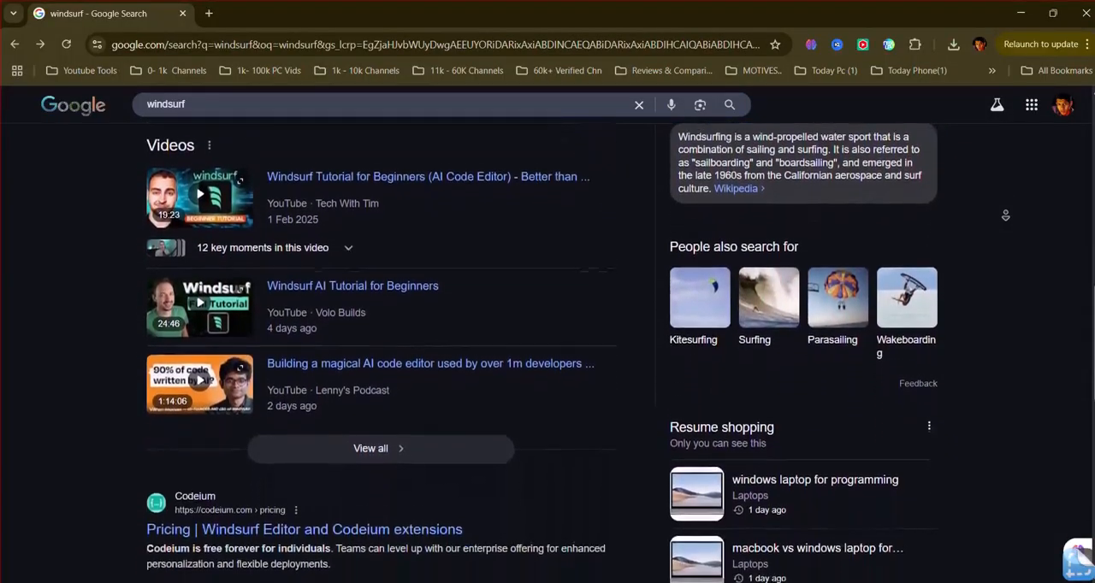
pyautogui.scroll(-3)
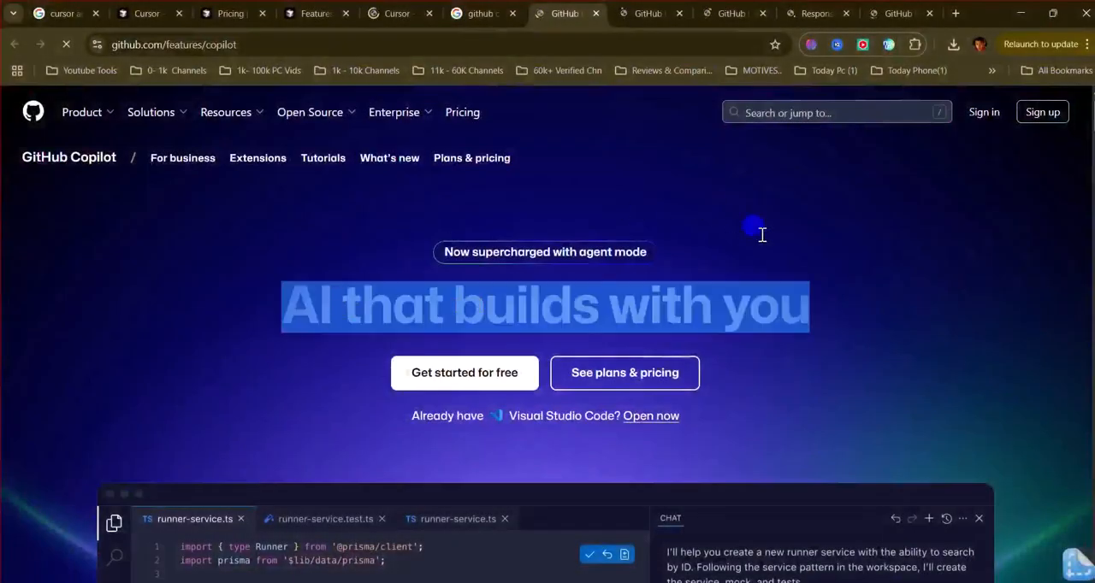
# Scroll further down the Copilot features page to the remaining sections.
pyautogui.scroll(-3)
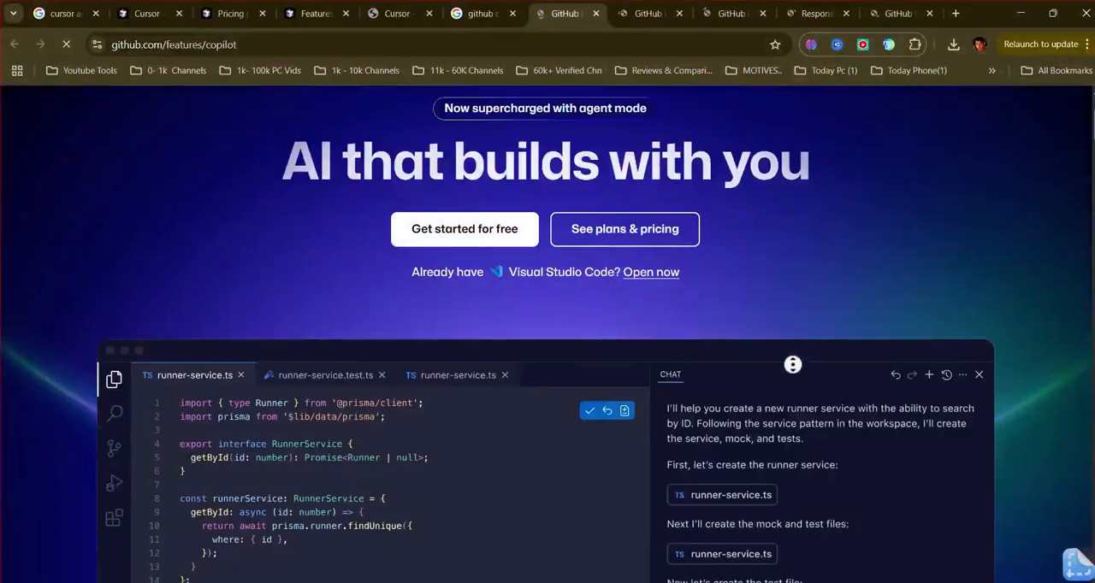
pyautogui.moveTo(848, 212)
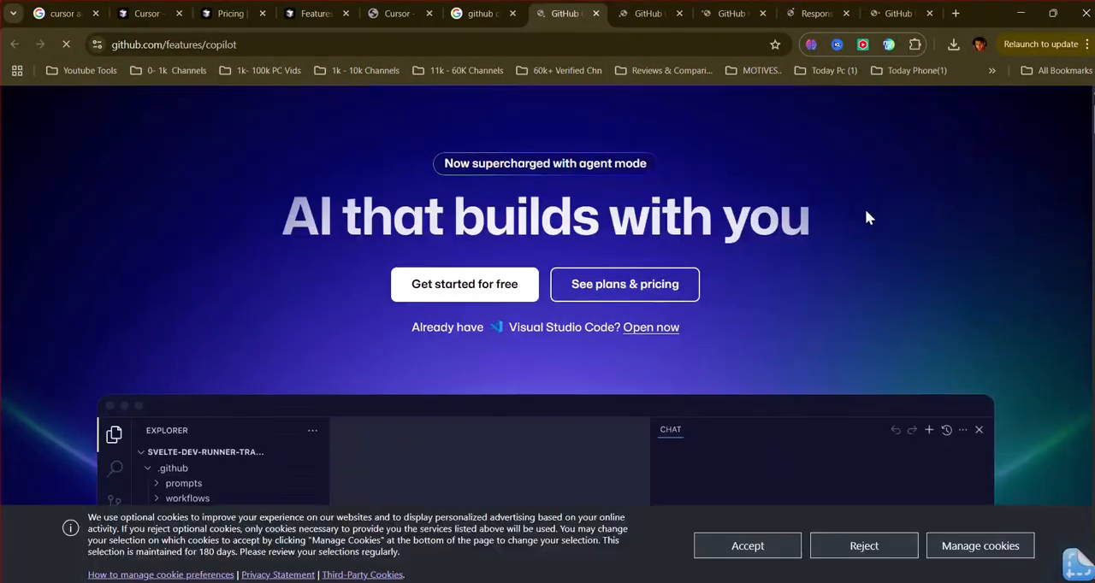
pyautogui.scroll(-3)
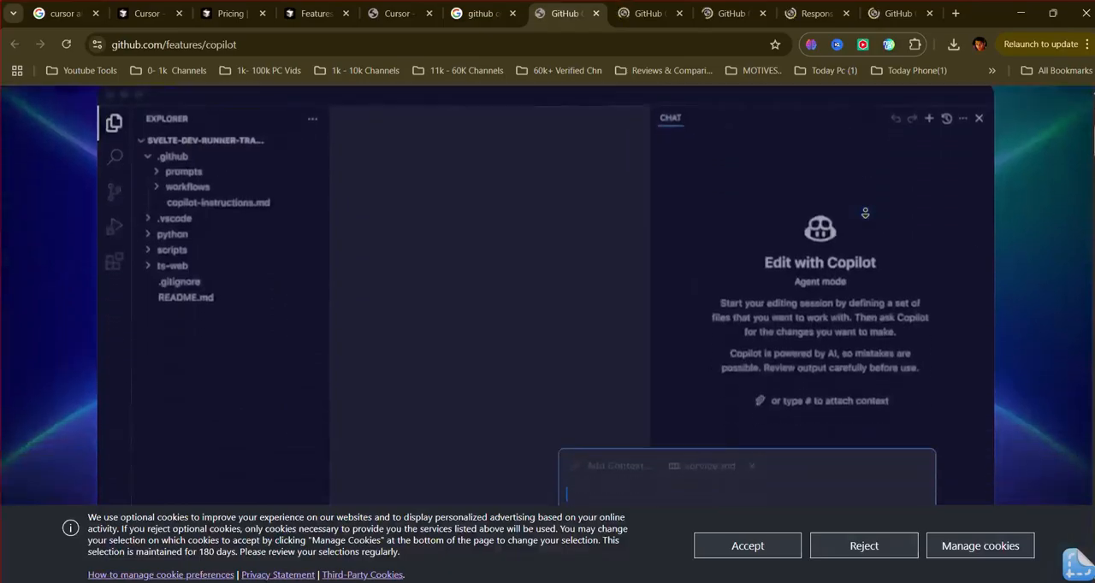
pyautogui.scroll(-3)
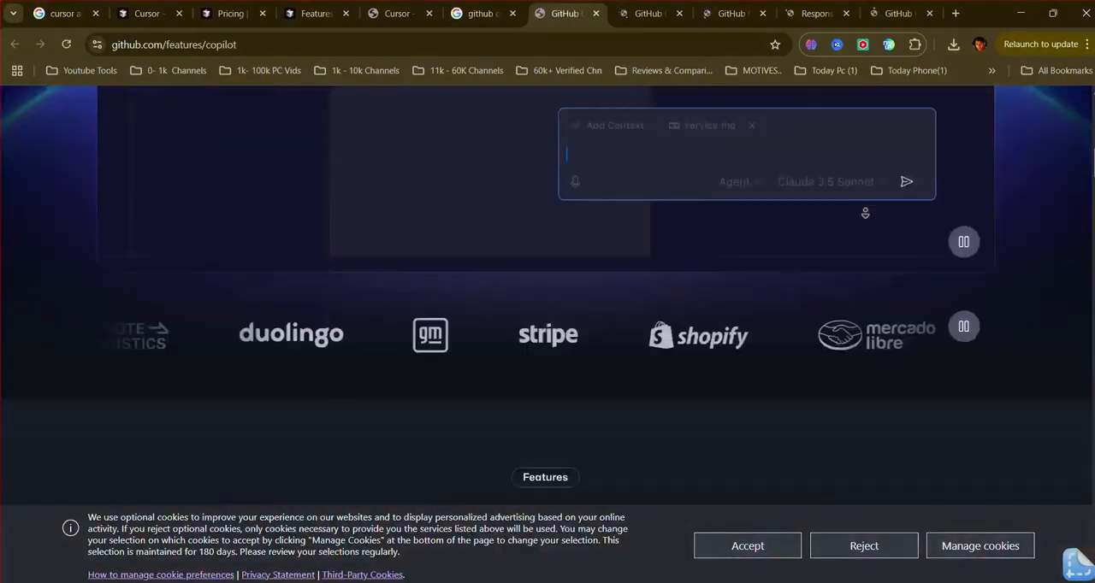
pyautogui.scroll(-3)
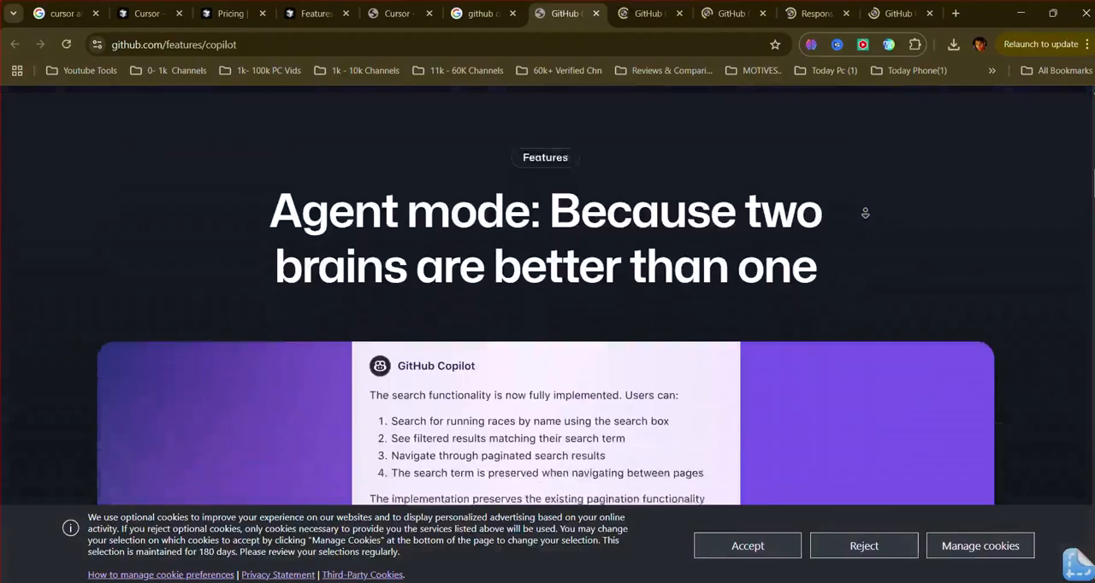
pyautogui.scroll(-3)
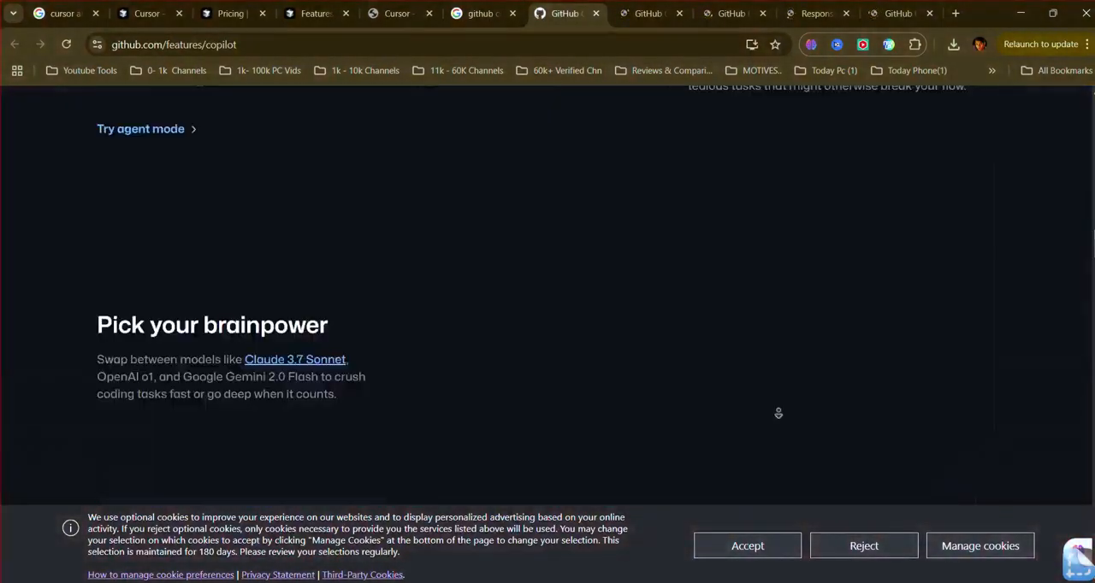
pyautogui.scroll(-3)
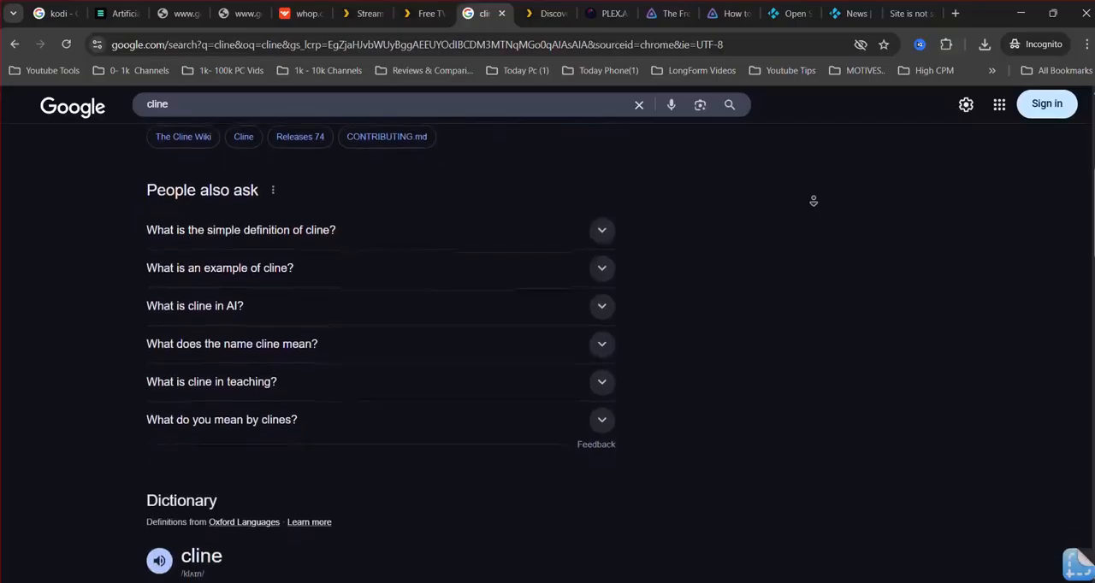
# Scroll the Google results for 'cline' past People also ask and the dictionary definition.
pyautogui.scroll(-3)
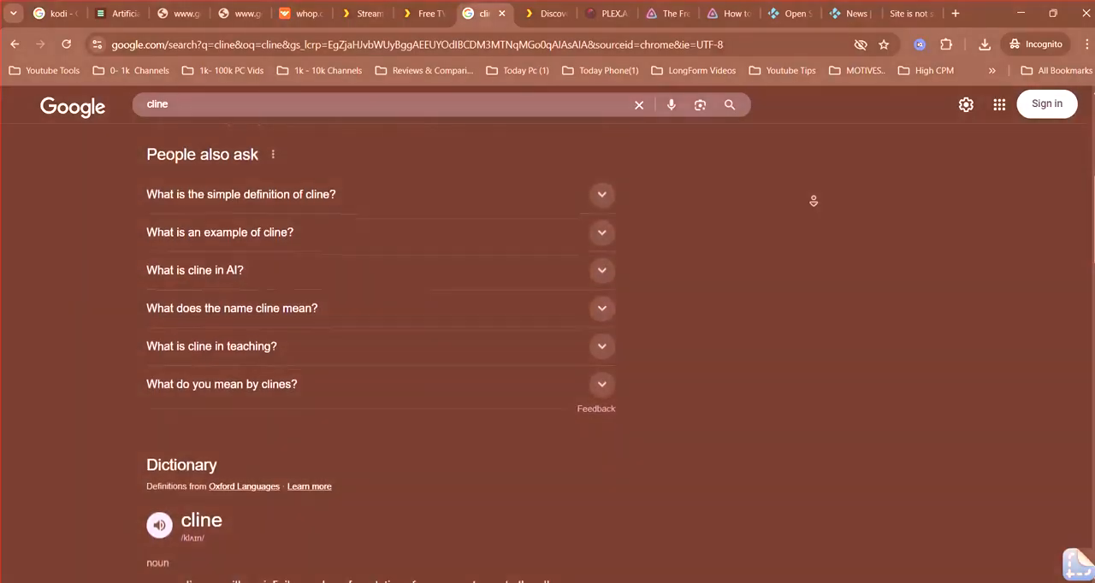
pyautogui.scroll(-3)
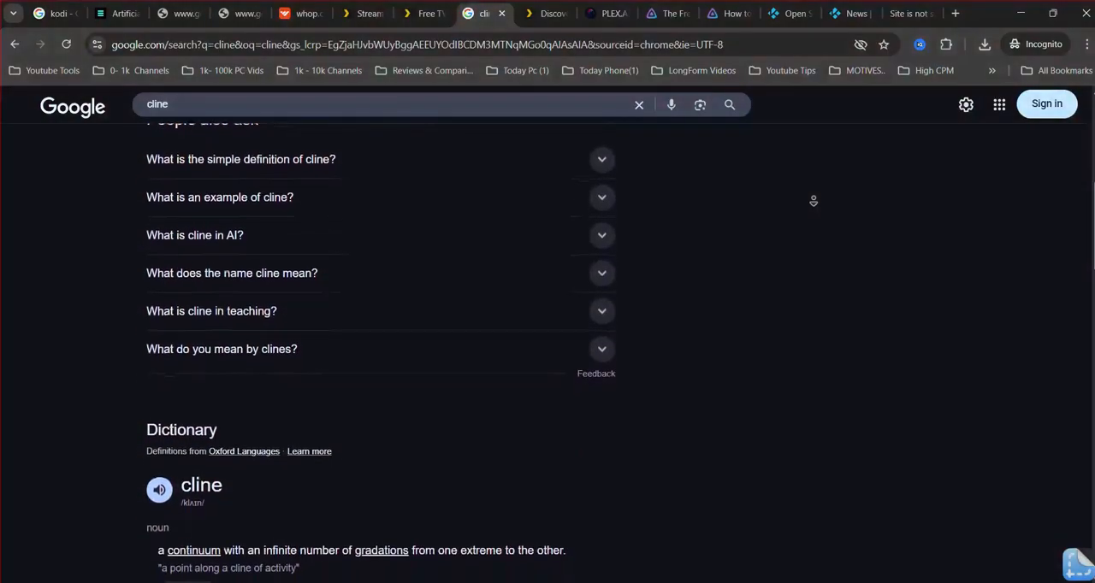
pyautogui.scroll(-3)
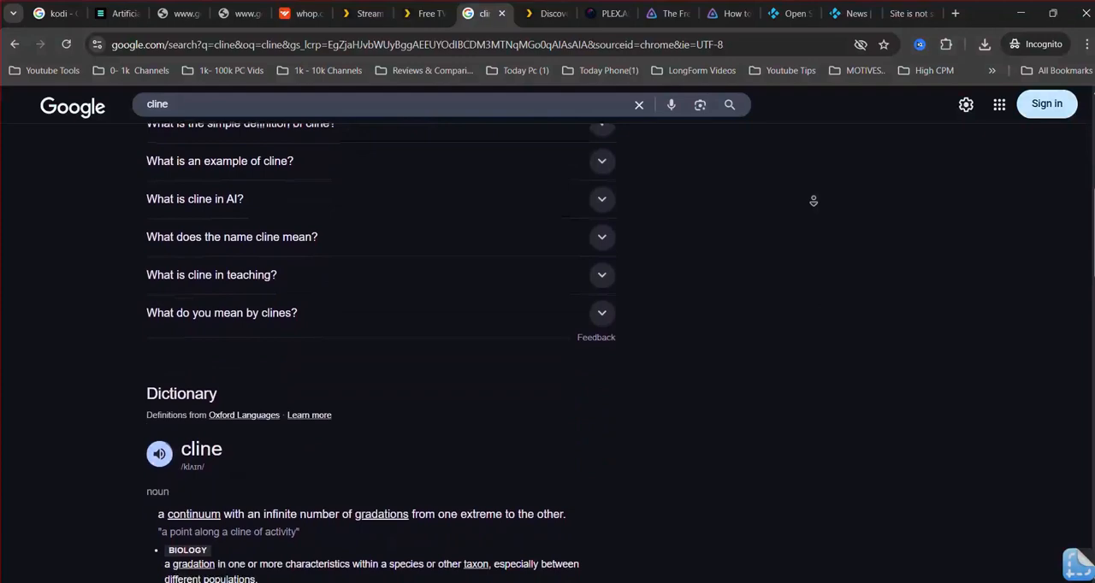
pyautogui.scroll(-3)
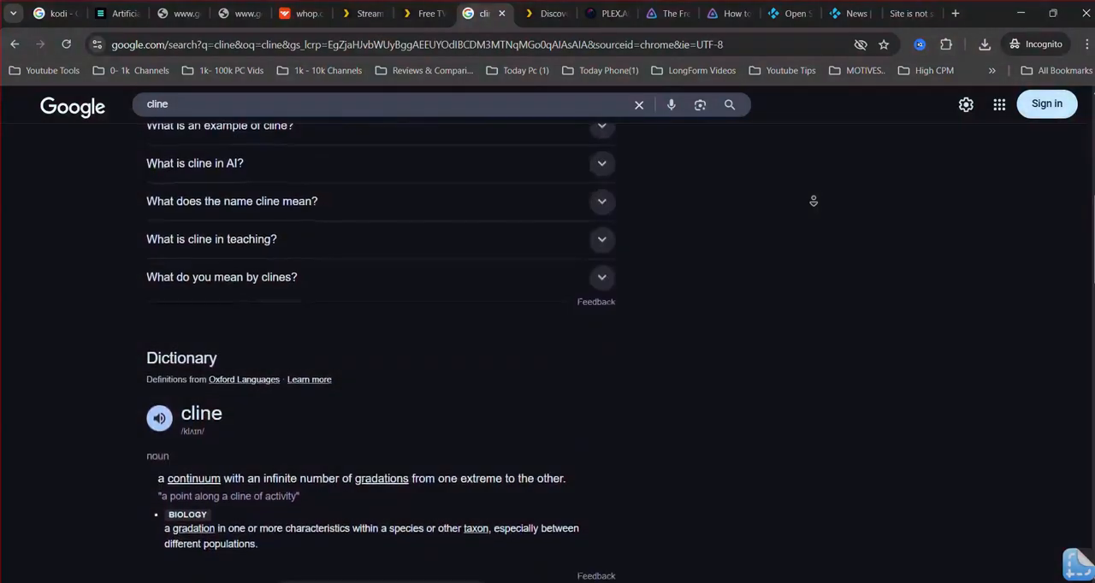
pyautogui.scroll(-3)
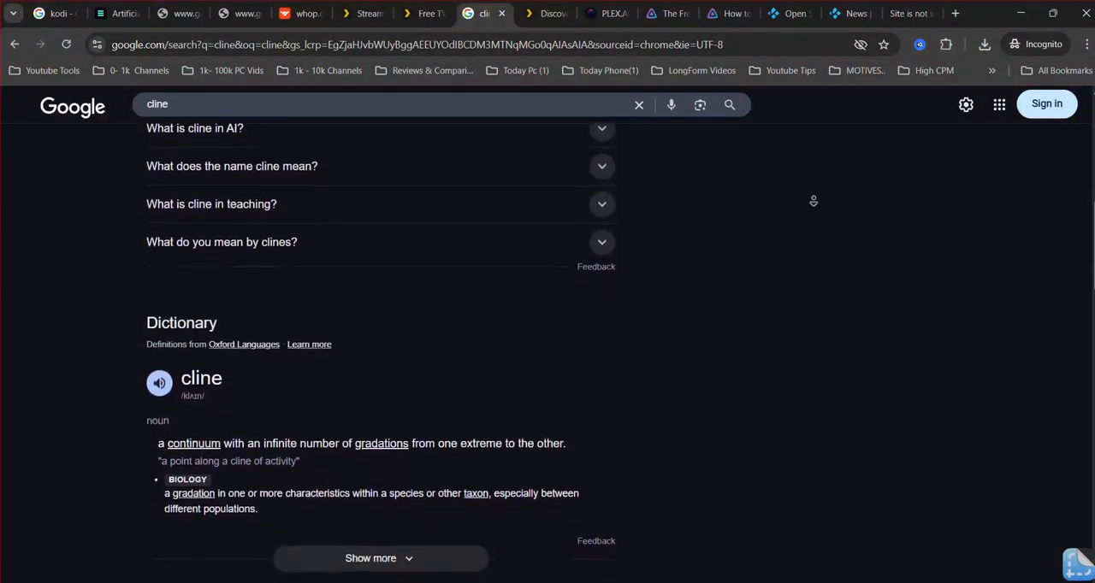
pyautogui.scroll(-3)
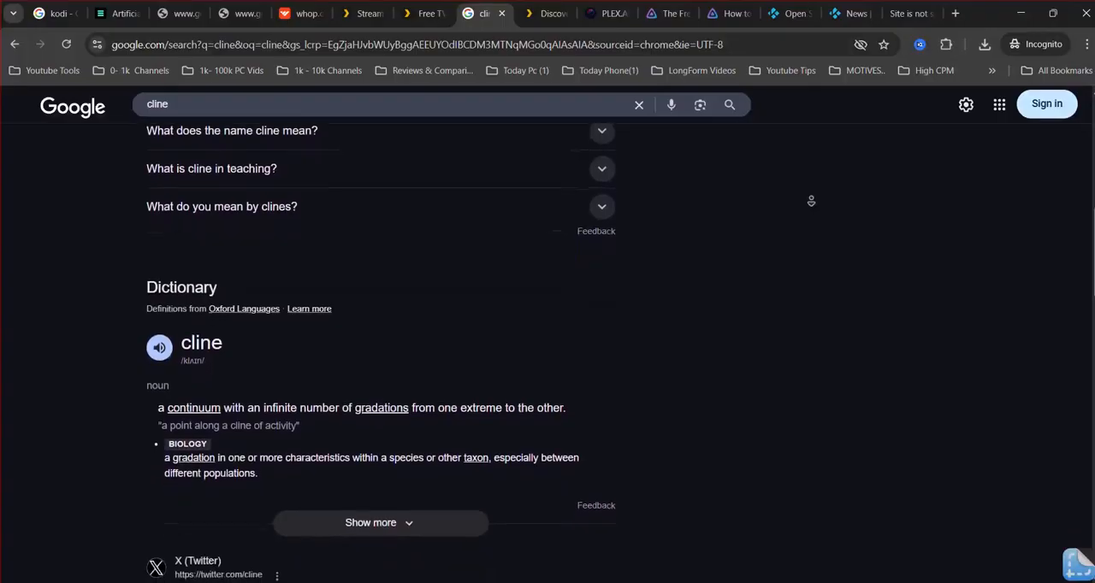
pyautogui.scroll(-3)
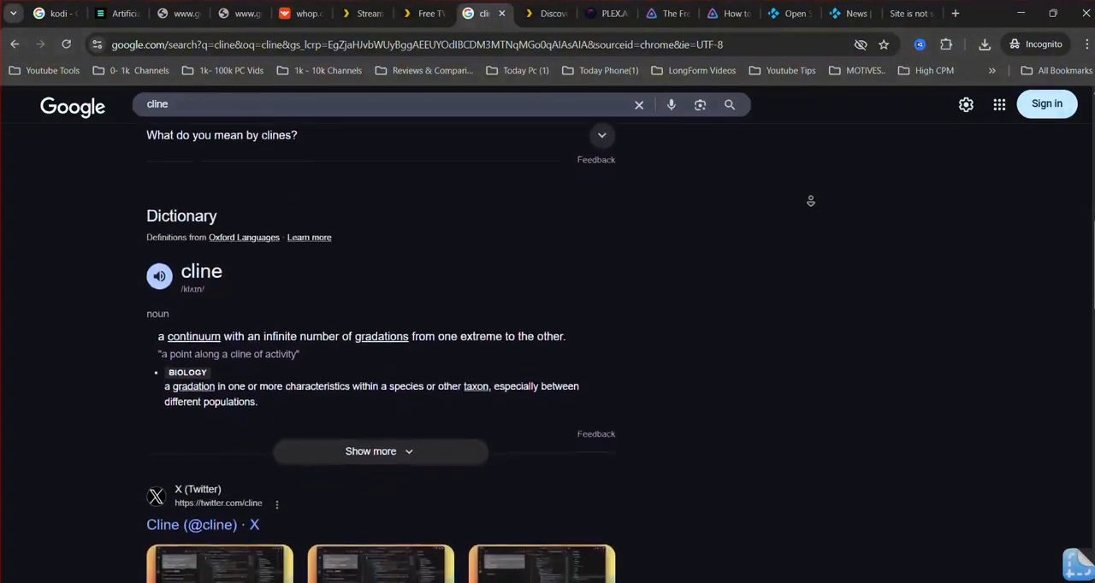
pyautogui.scroll(-3)
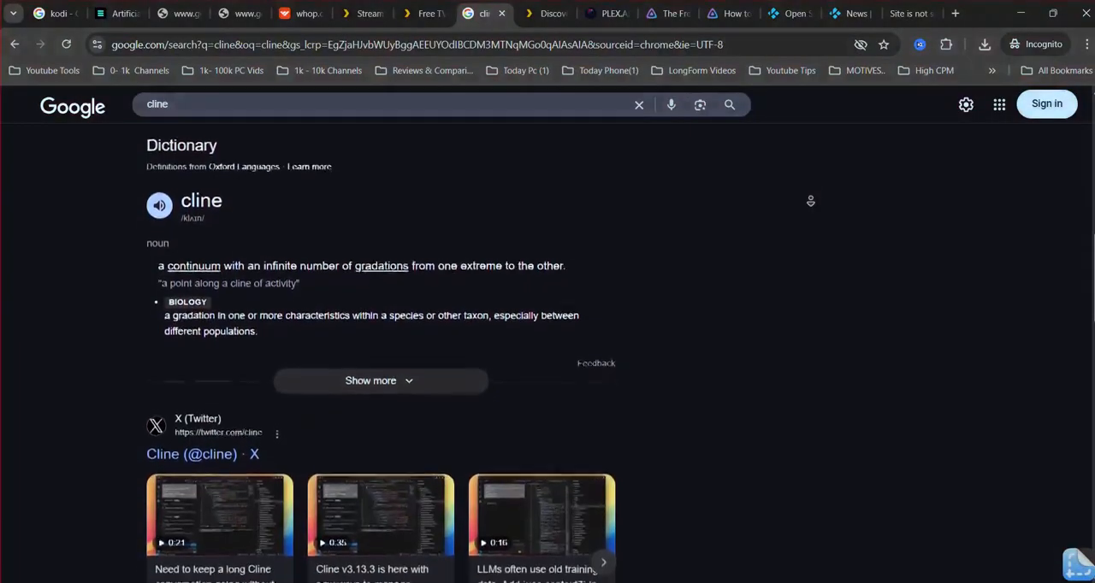
# Scroll on through Cline's X posts and the Merriam-Webster and Cambridge results.
pyautogui.scroll(-3)
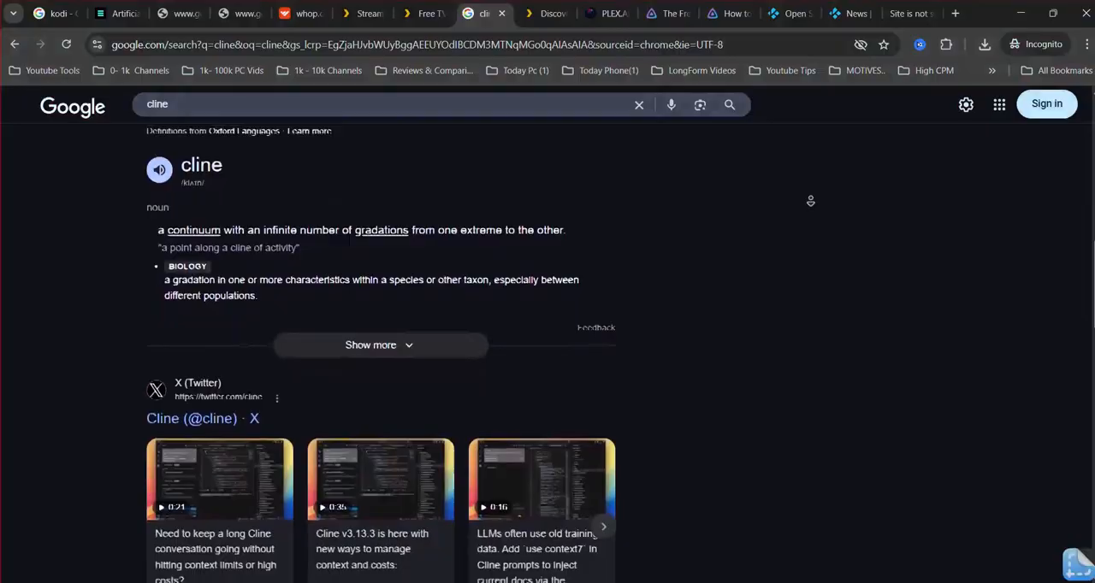
pyautogui.scroll(-3)
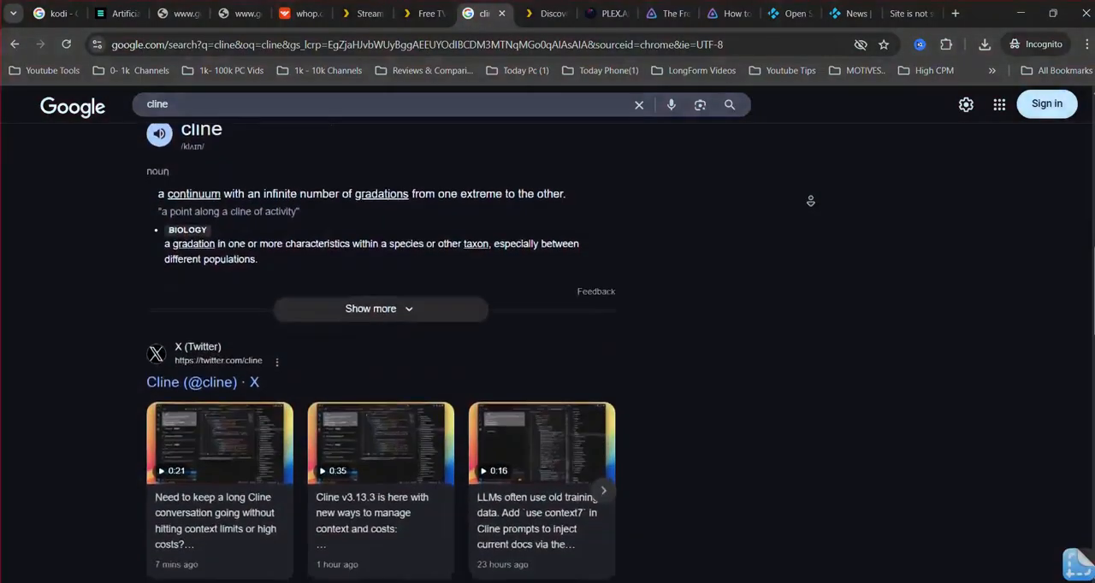
pyautogui.scroll(-3)
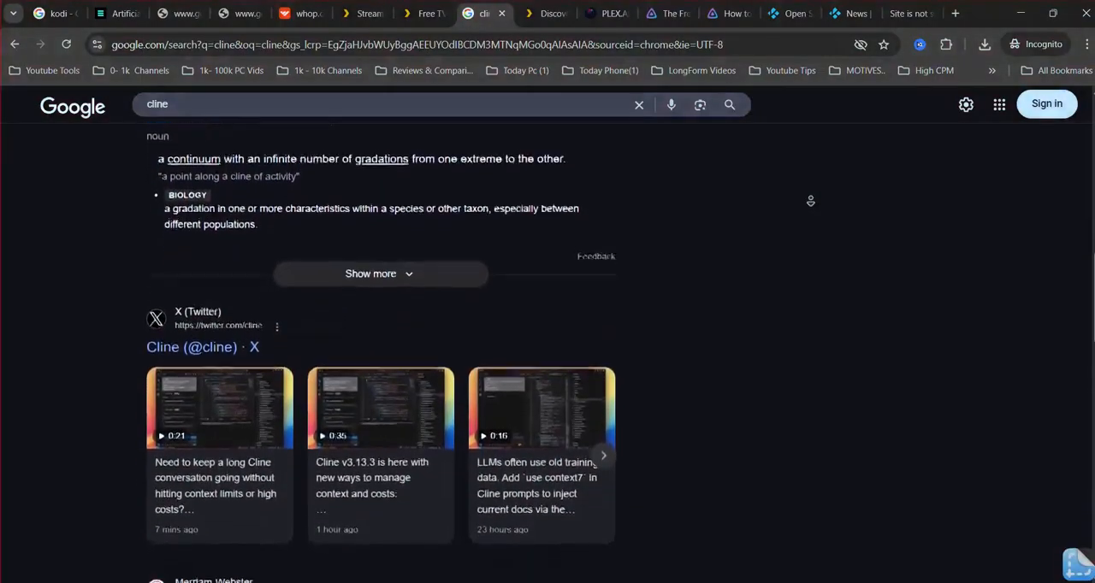
pyautogui.scroll(-3)
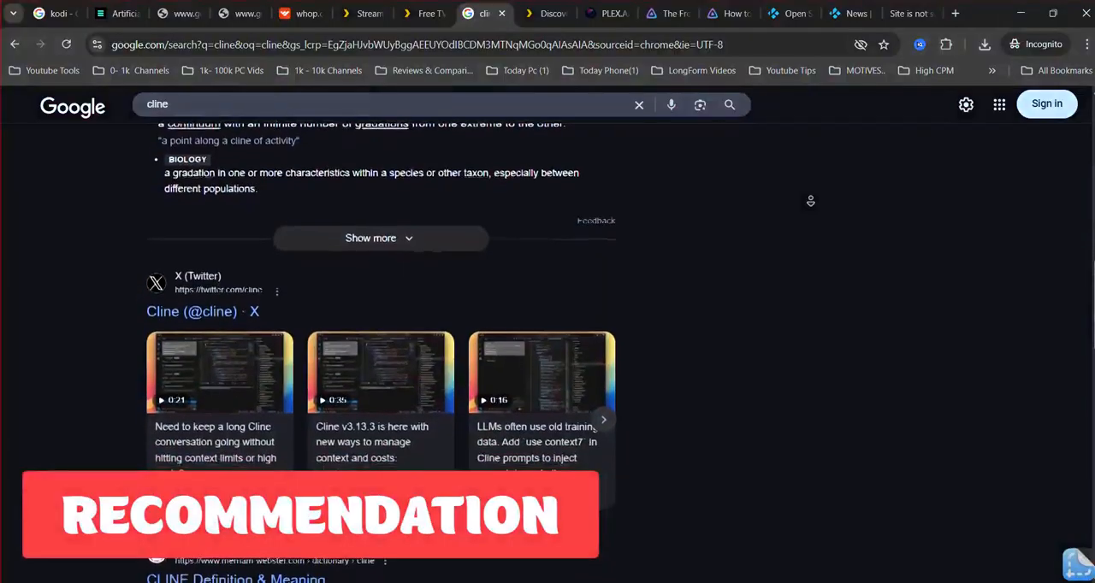
pyautogui.scroll(-3)
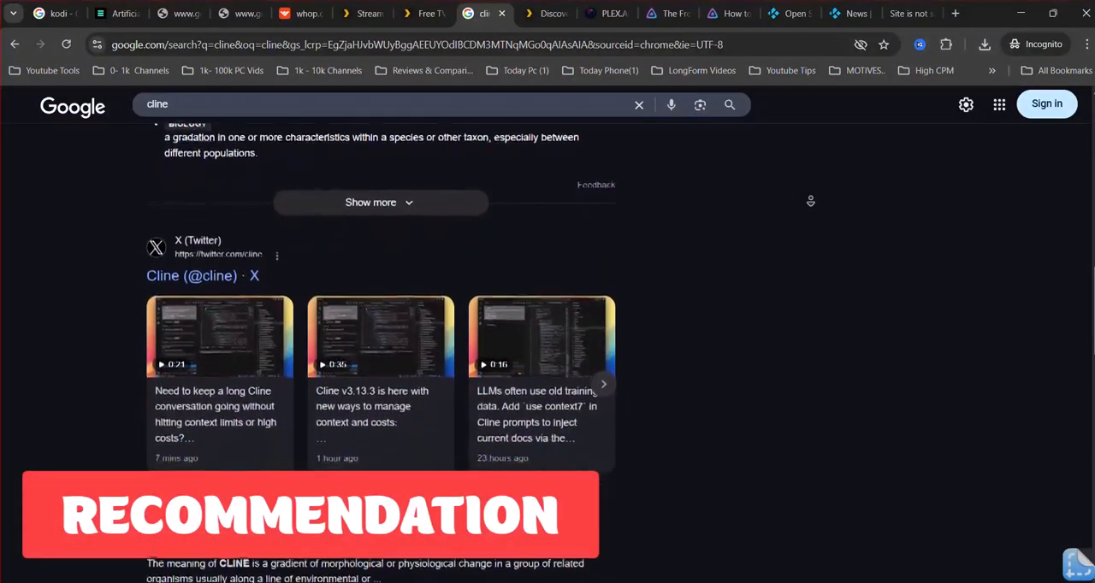
pyautogui.scroll(3)
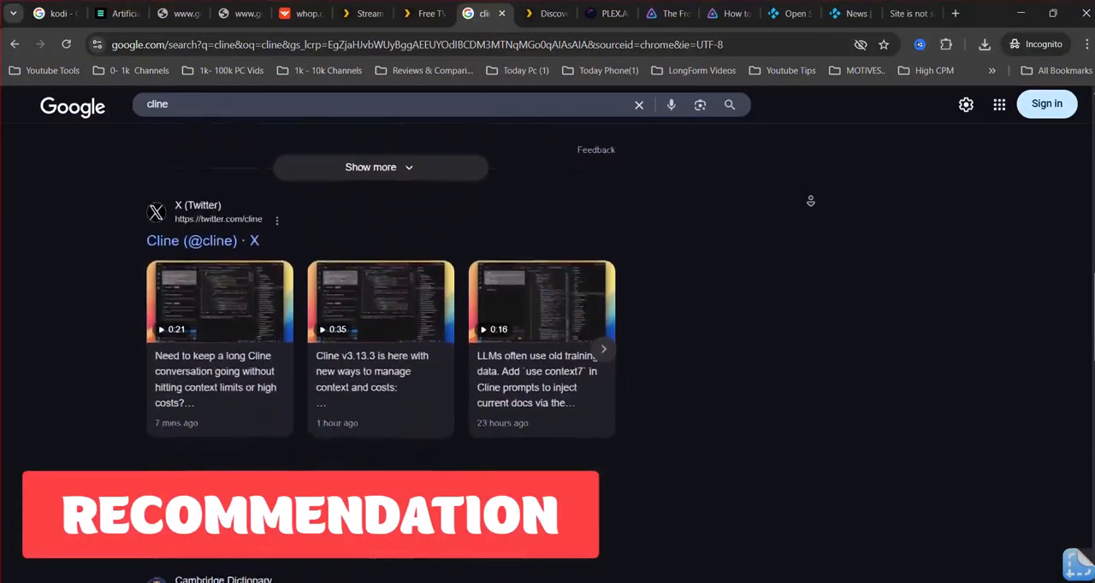
pyautogui.scroll(-3)
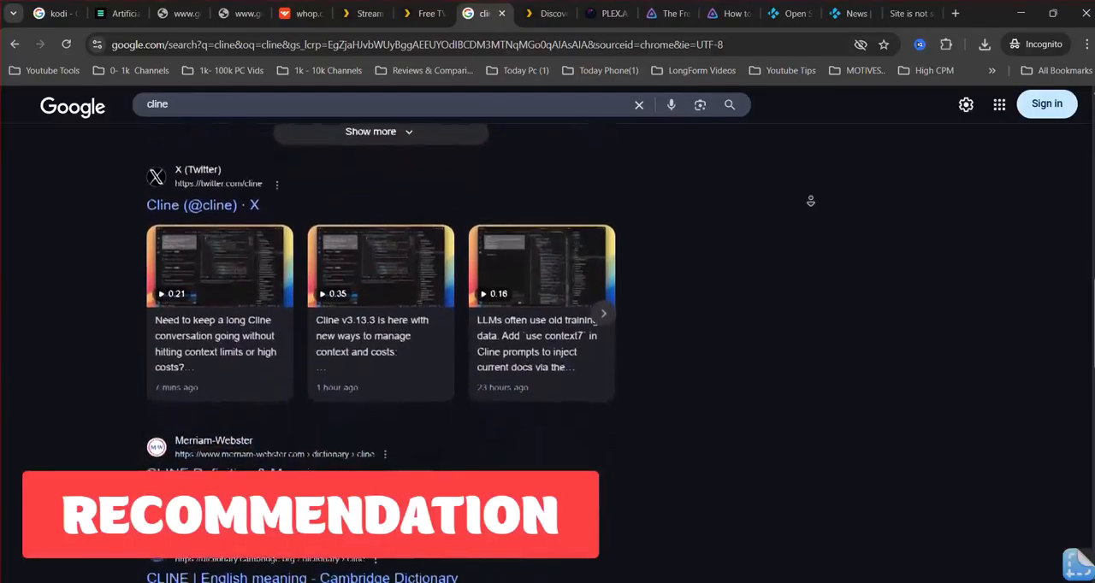
pyautogui.scroll(3)
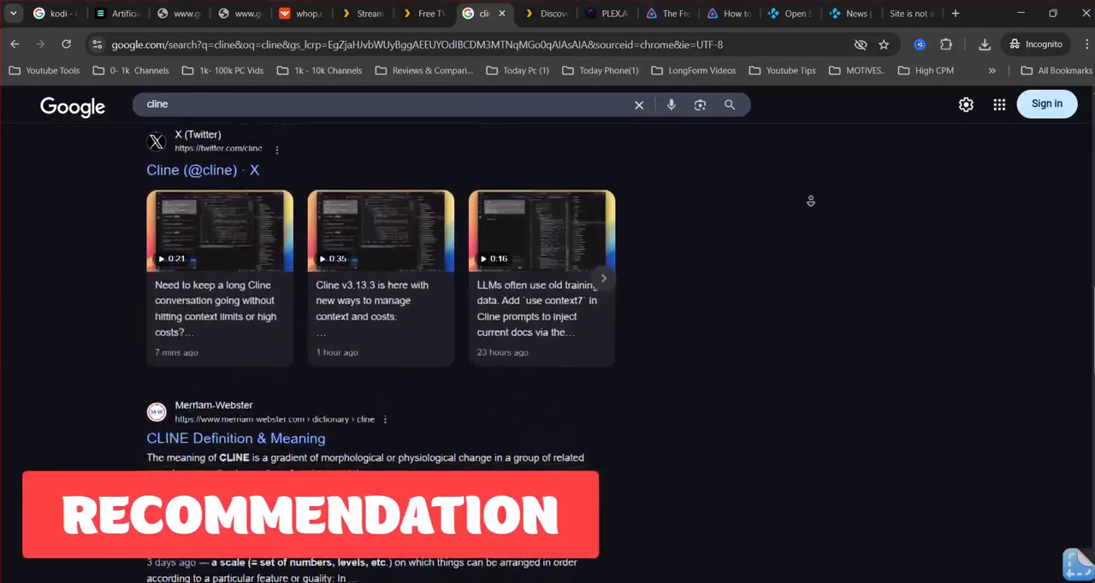
pyautogui.scroll(-3)
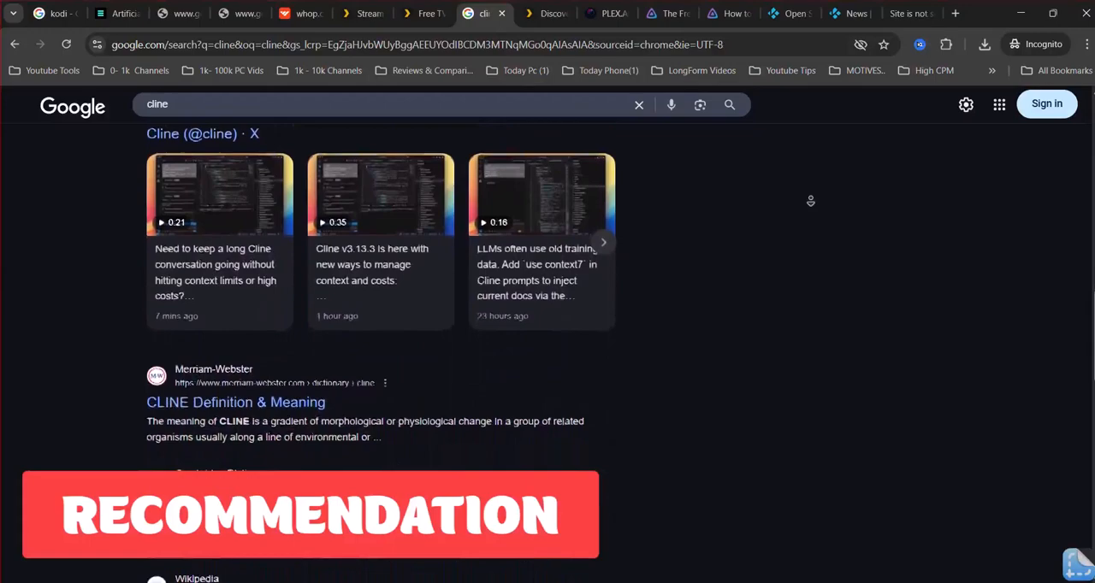
pyautogui.scroll(-3)
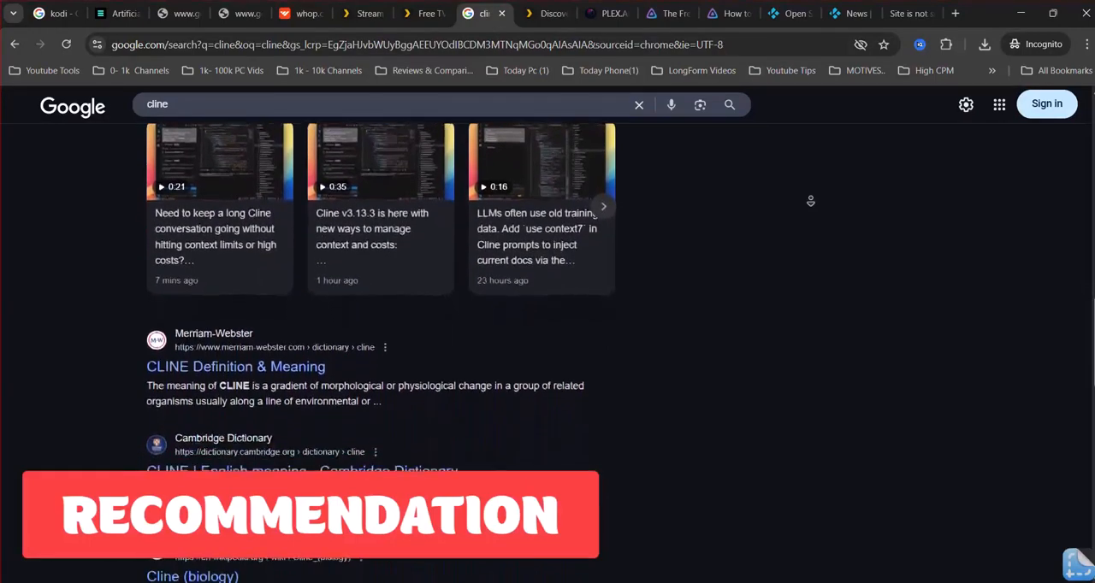
pyautogui.scroll(-3)
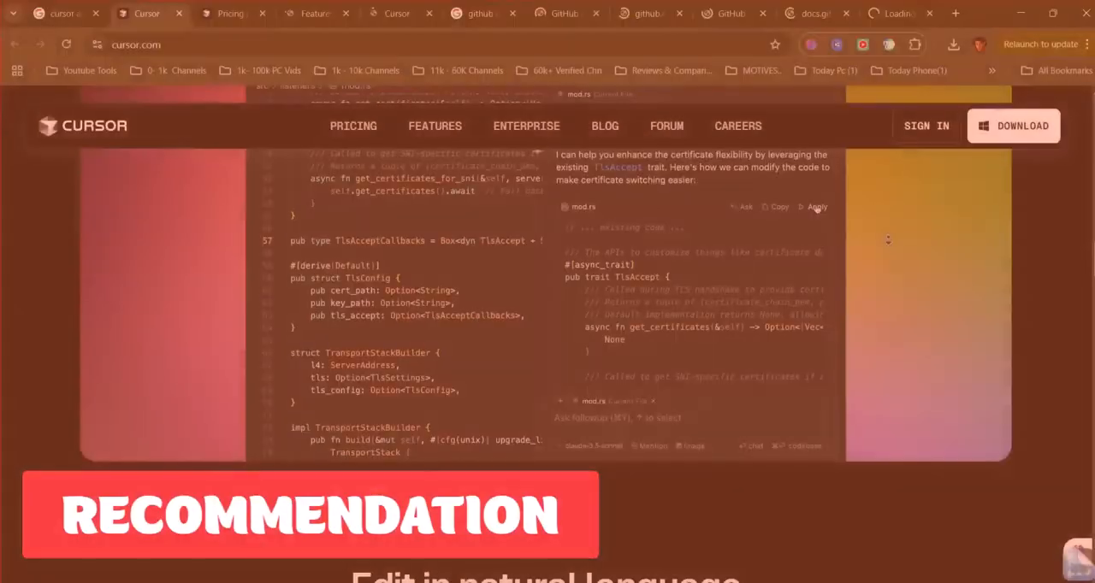
# Scroll cursor.com past the 'Edit in natural language' demo to 'Build software faster'.
pyautogui.scroll(-3)
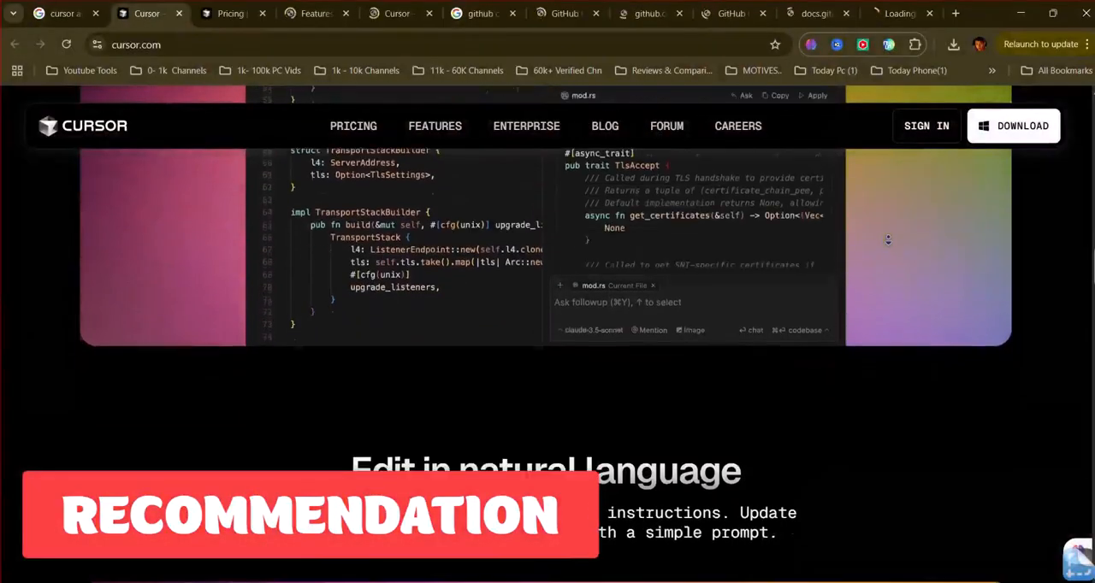
pyautogui.scroll(-3)
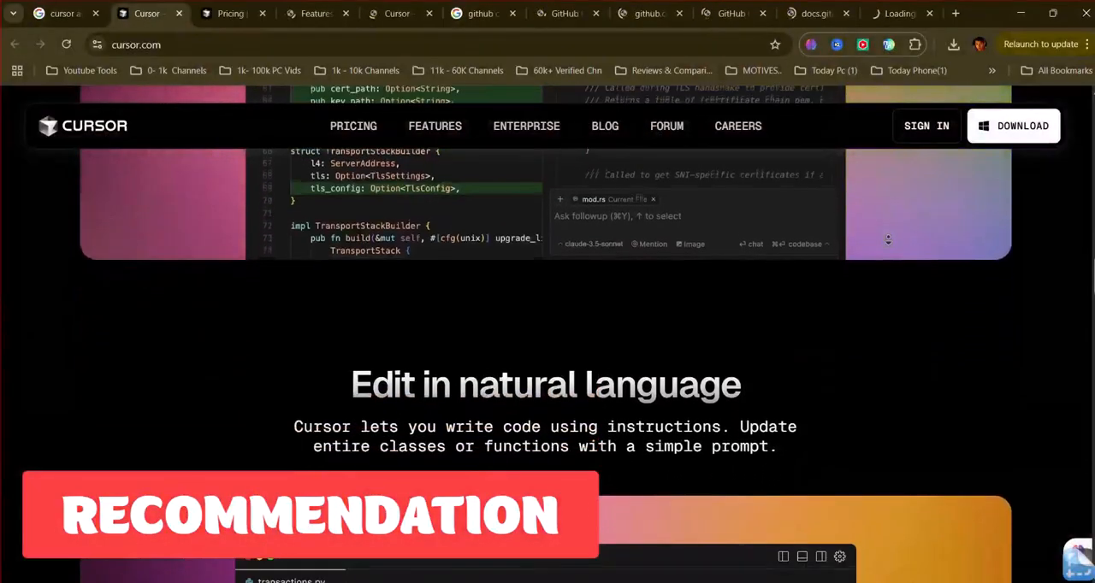
pyautogui.scroll(-3)
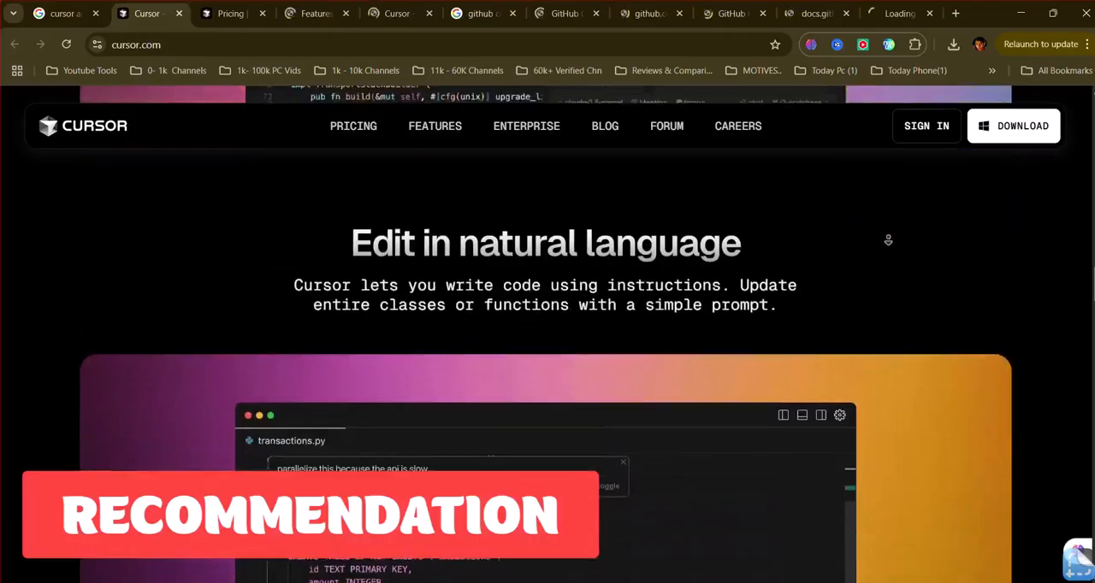
pyautogui.scroll(-3)
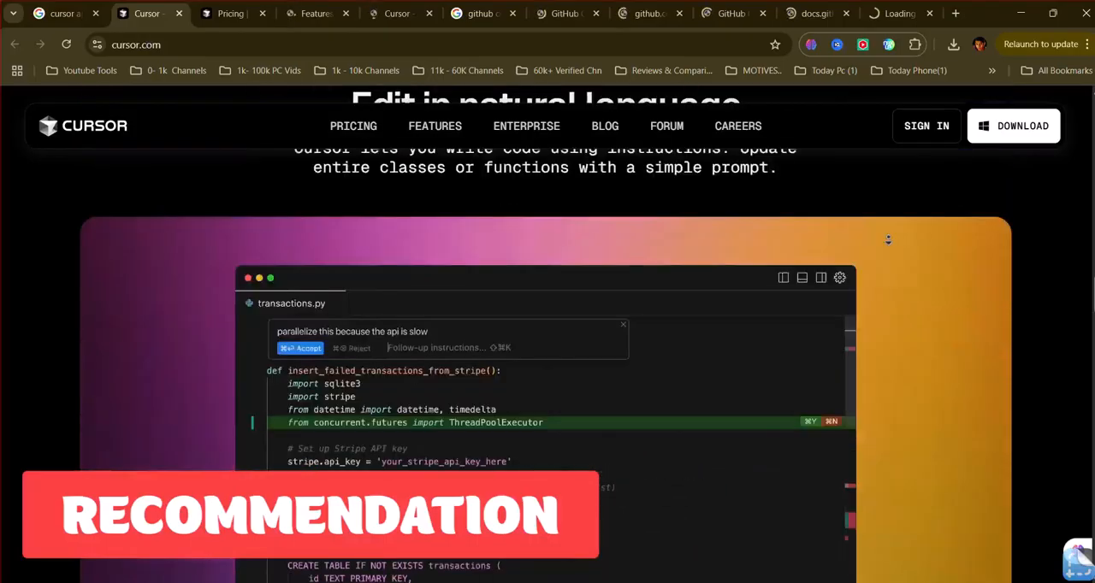
pyautogui.scroll(-3)
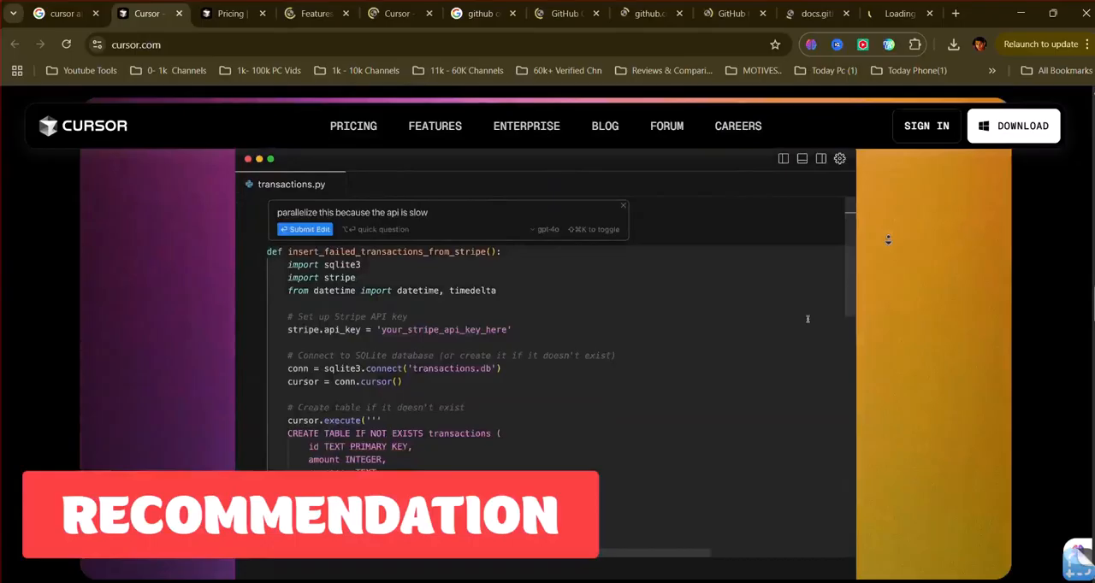
pyautogui.scroll(-3)
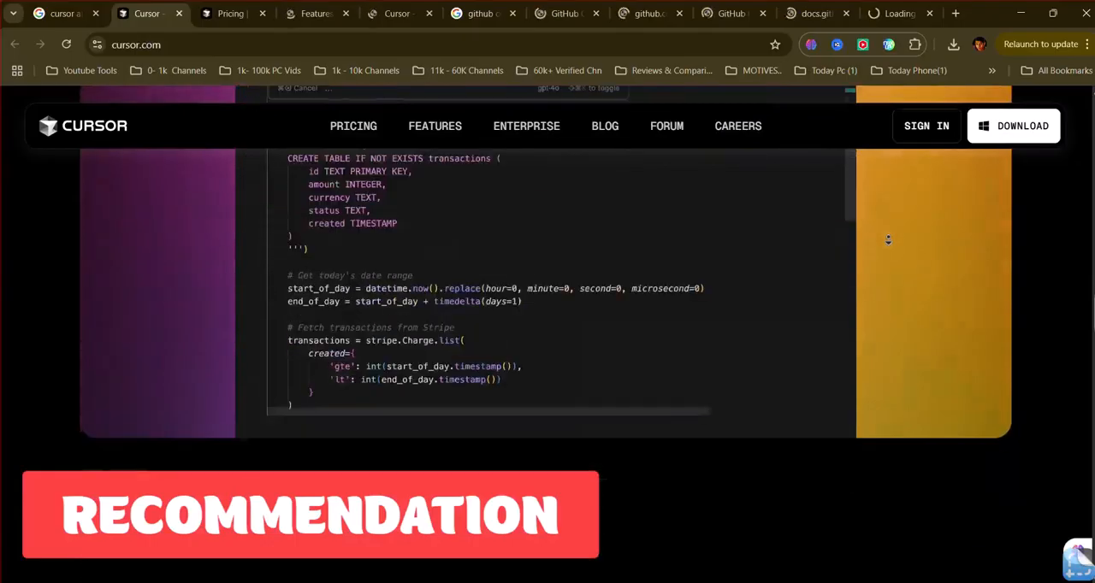
pyautogui.scroll(-3)
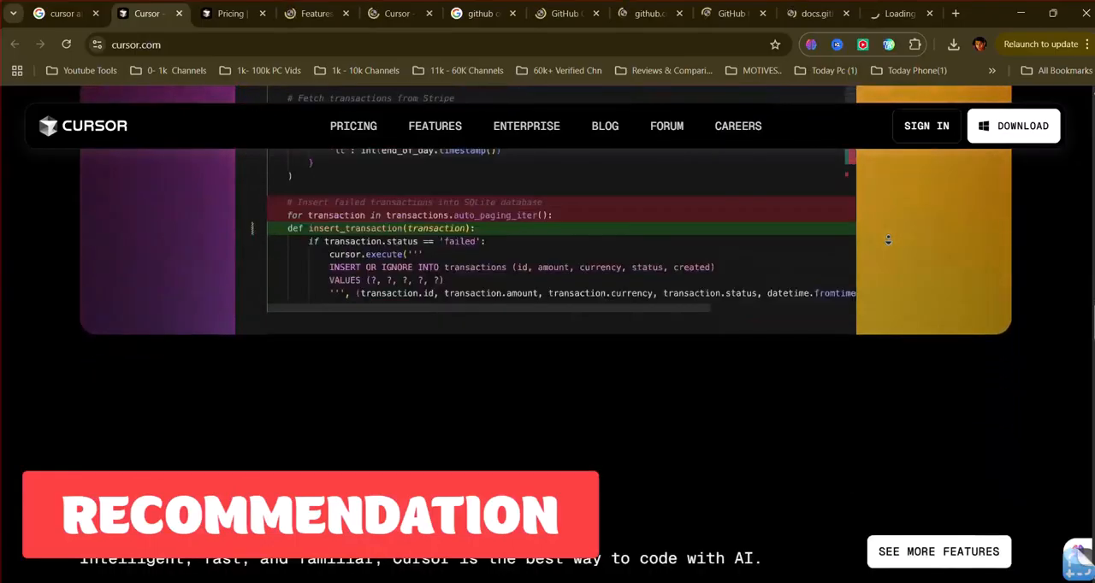
pyautogui.scroll(-3)
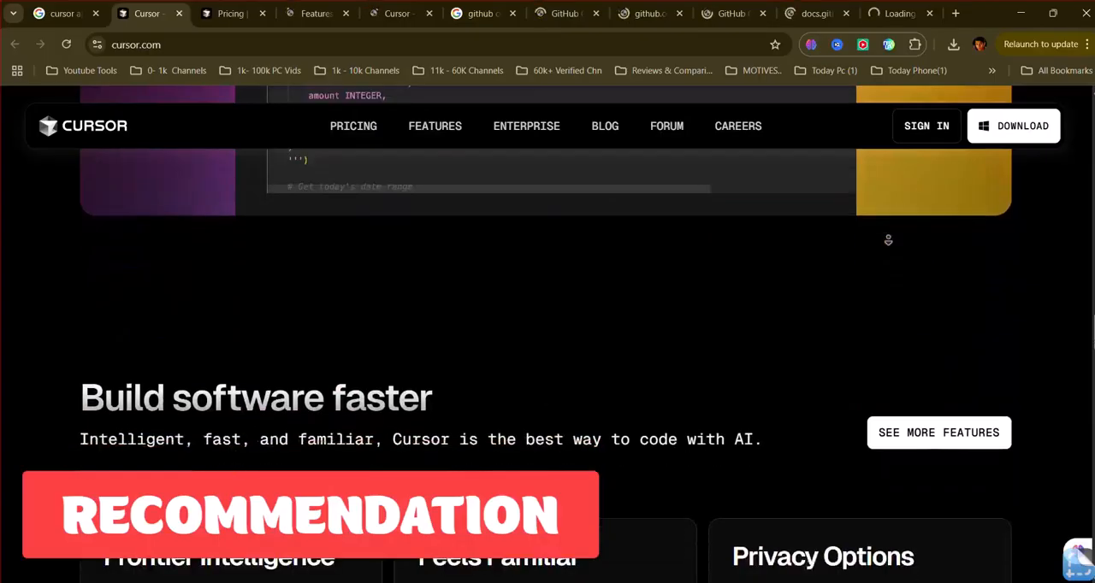
pyautogui.scroll(-3)
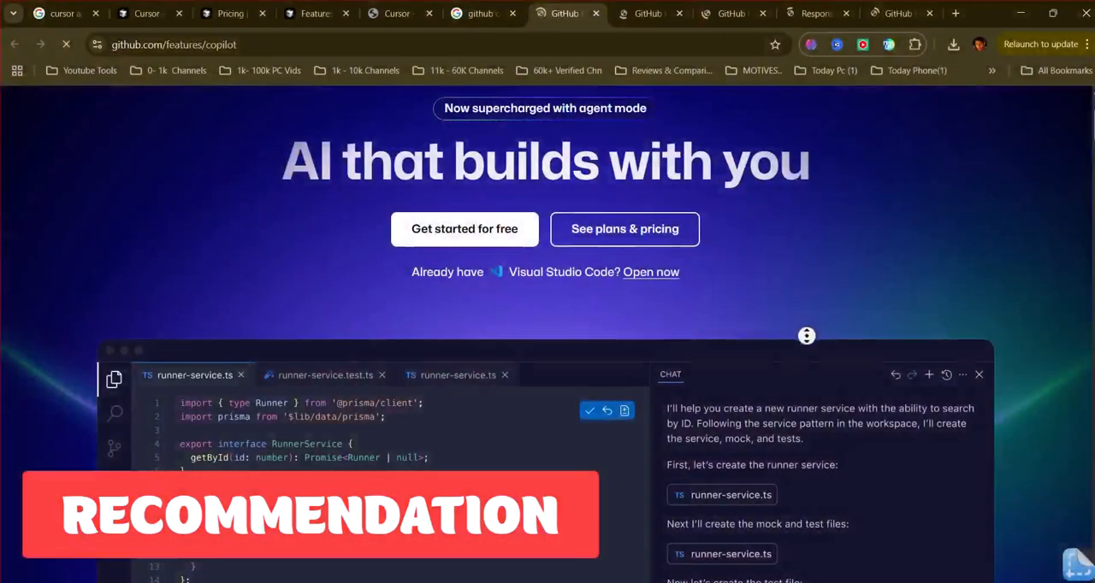
pyautogui.moveTo(847, 214)
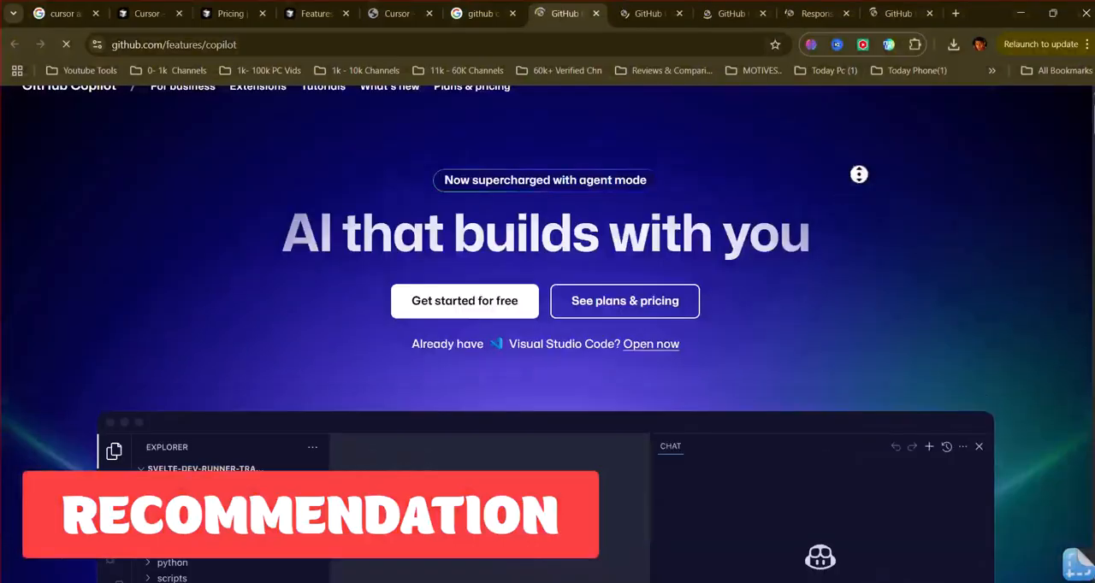
# Scroll the Copilot features page down to the Free, Pro and Pro+ pricing plans.
pyautogui.scroll(-3)
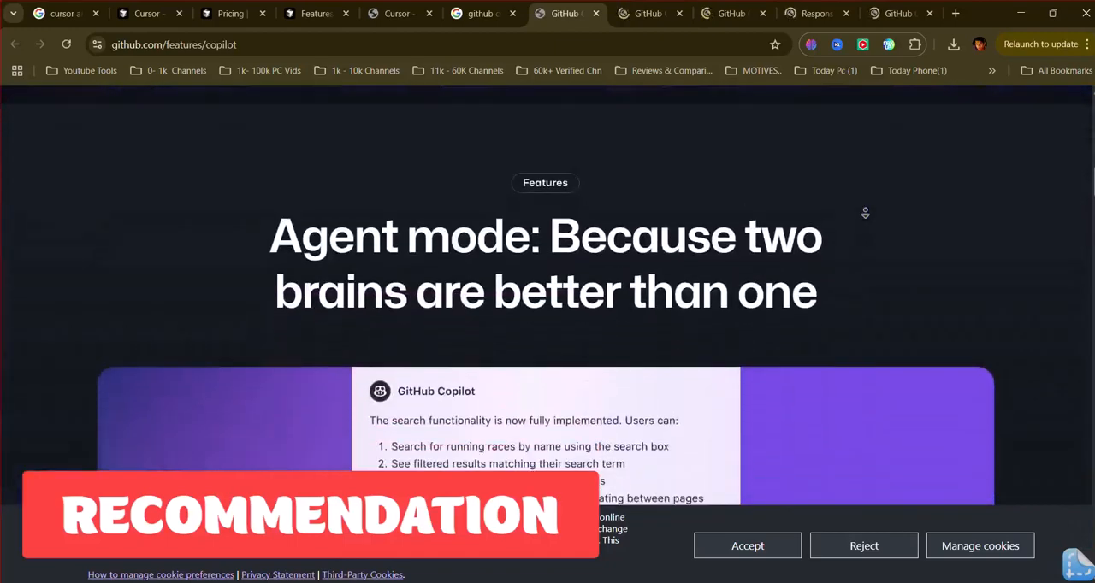
pyautogui.scroll(-3)
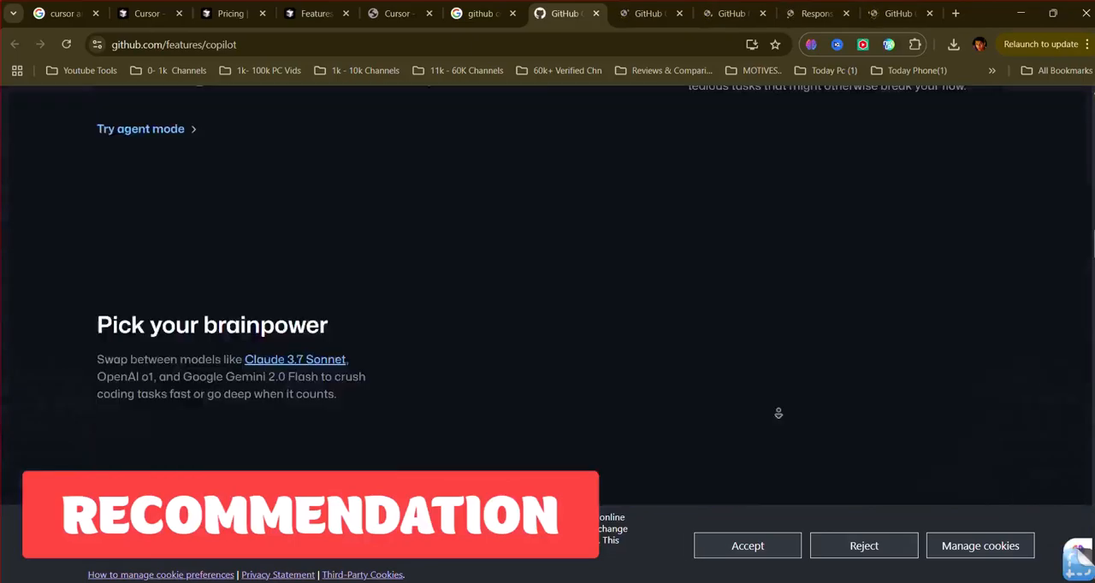
pyautogui.scroll(-3)
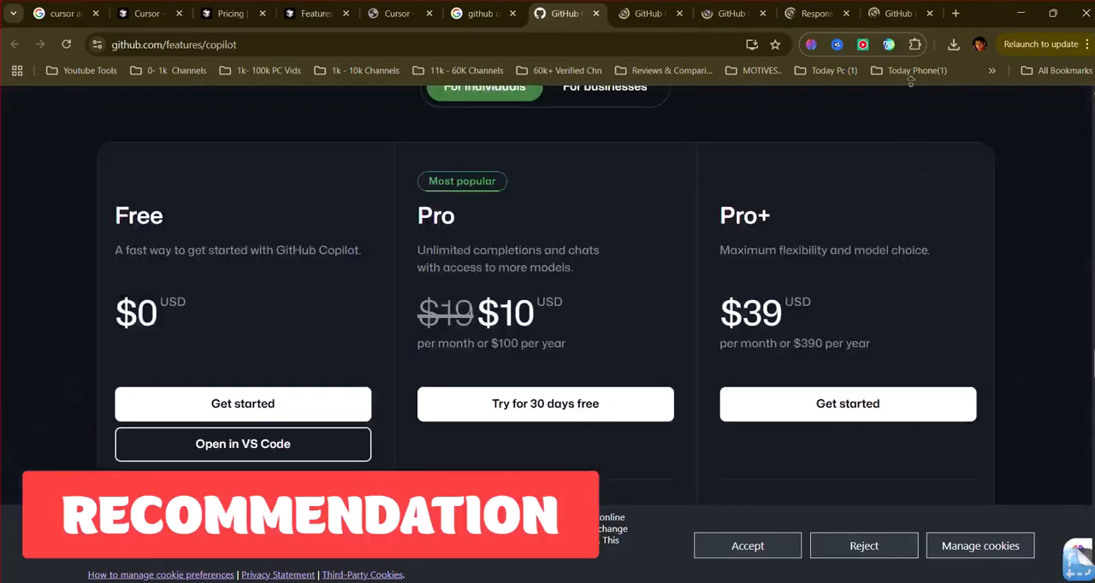
pyautogui.moveTo(969, 70)
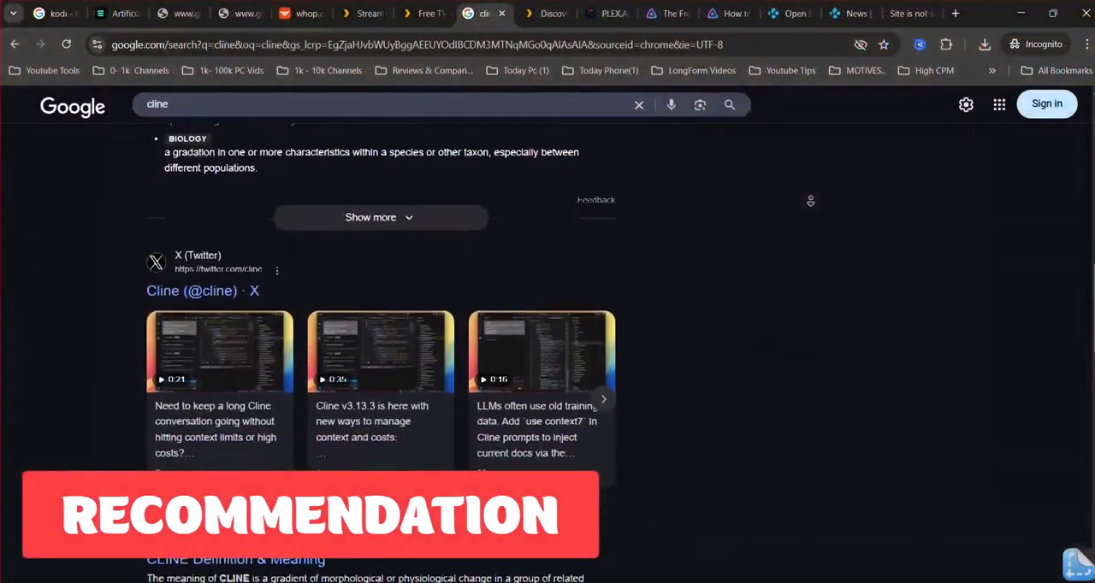
# Scroll the 'cline' results past the X posts to the Merriam-Webster and Cambridge entries.
pyautogui.scroll(-3)
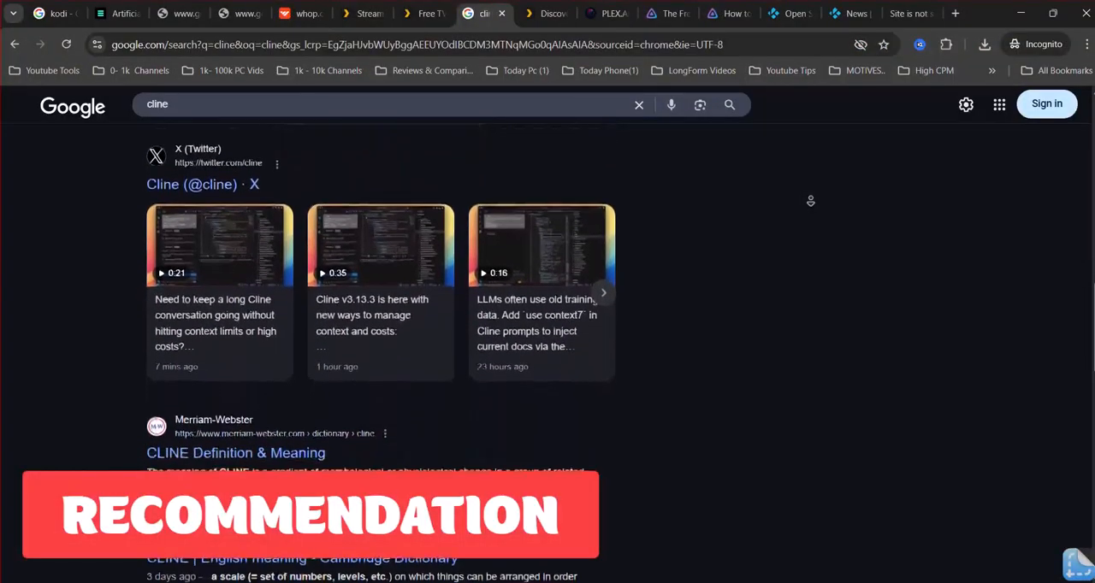
pyautogui.scroll(-3)
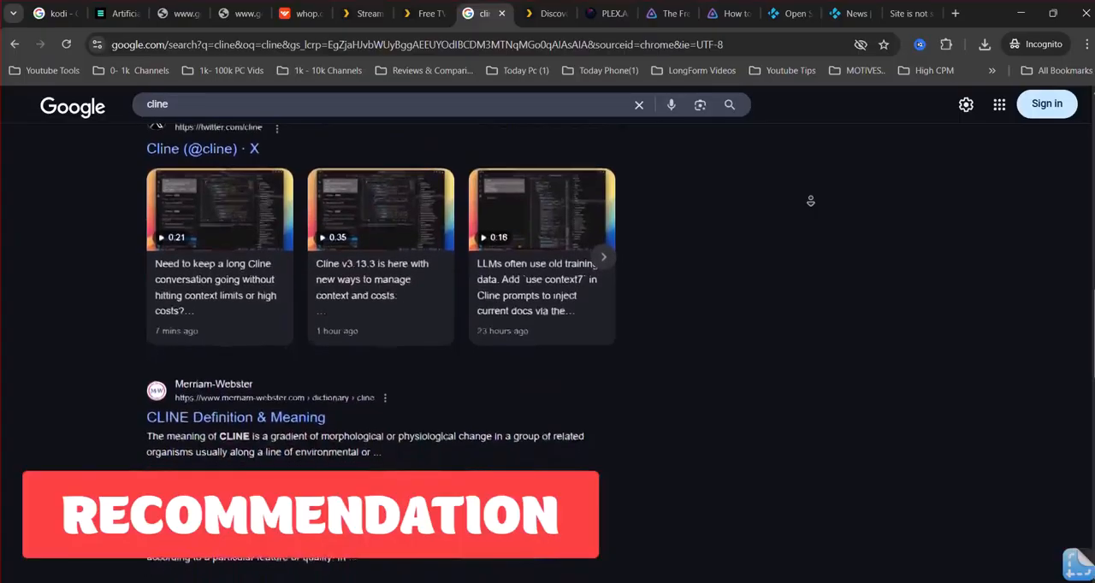
pyautogui.scroll(-3)
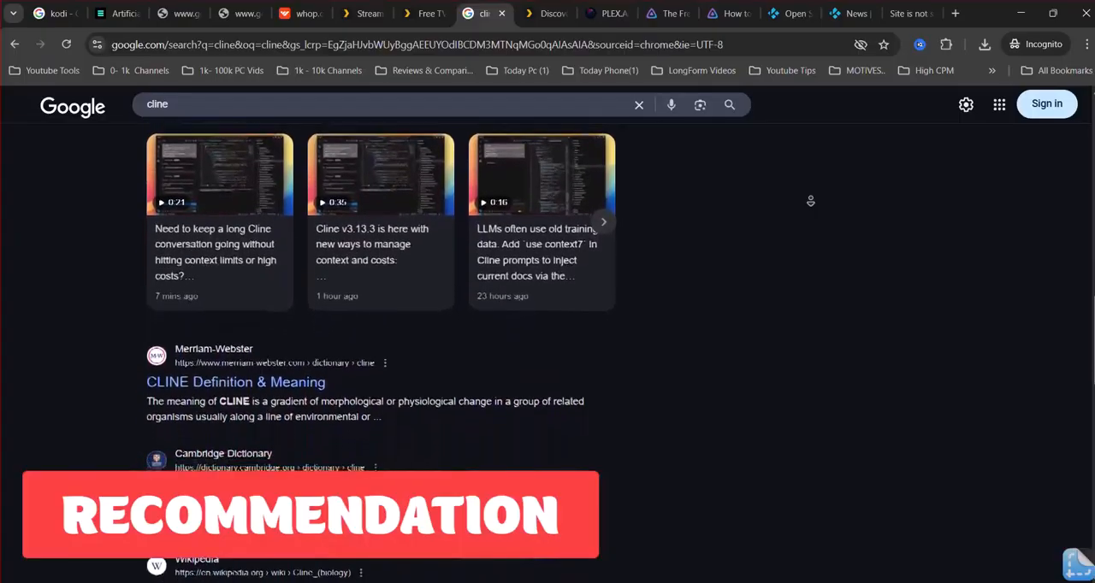
pyautogui.scroll(-3)
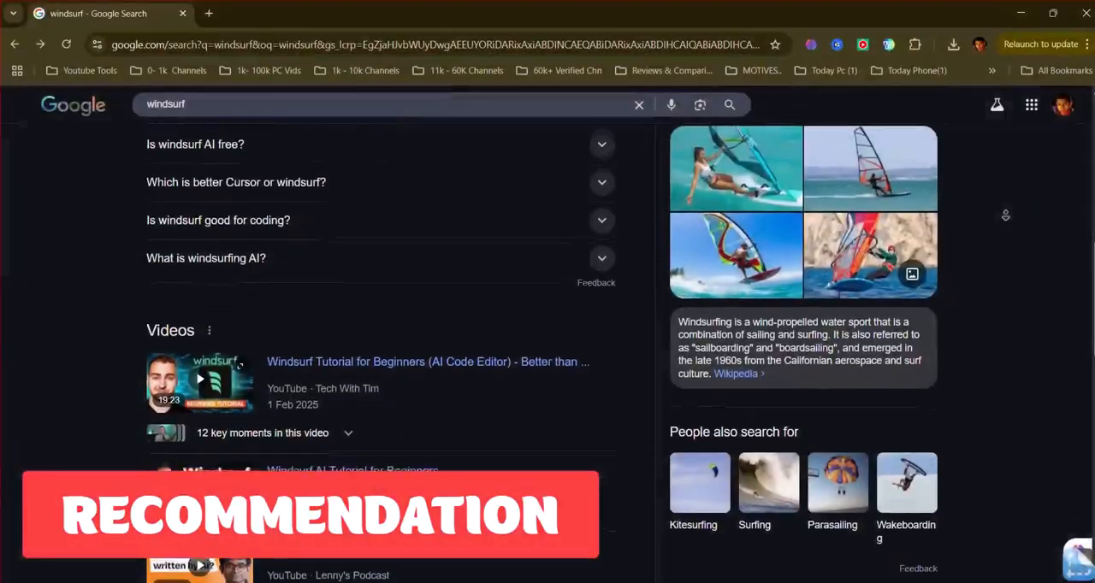
# Scroll the 'windsurf' results past People also ask to the three Videos results.
pyautogui.scroll(-3)
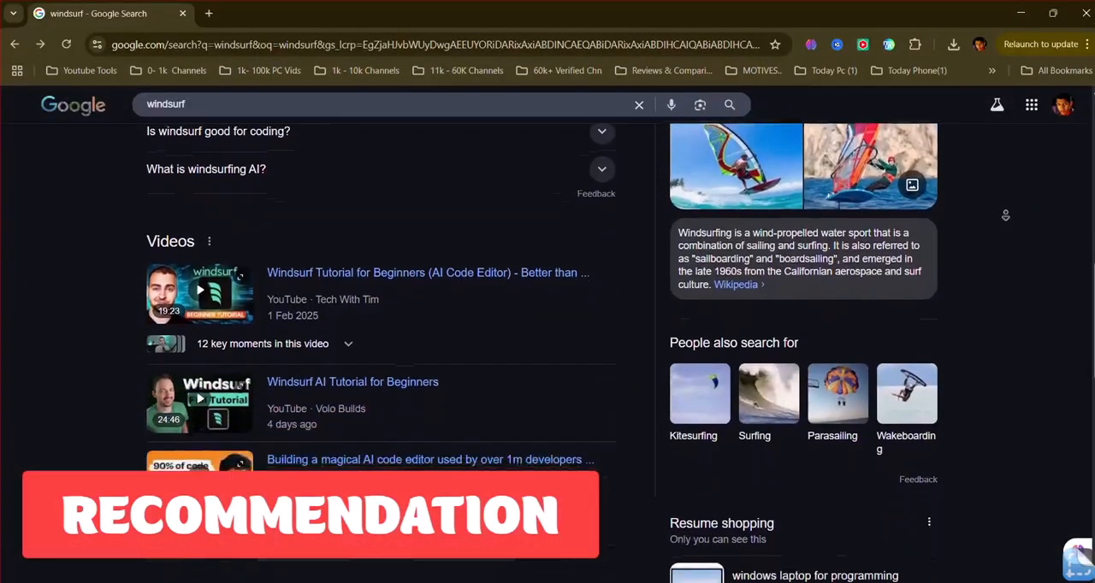
pyautogui.scroll(-3)
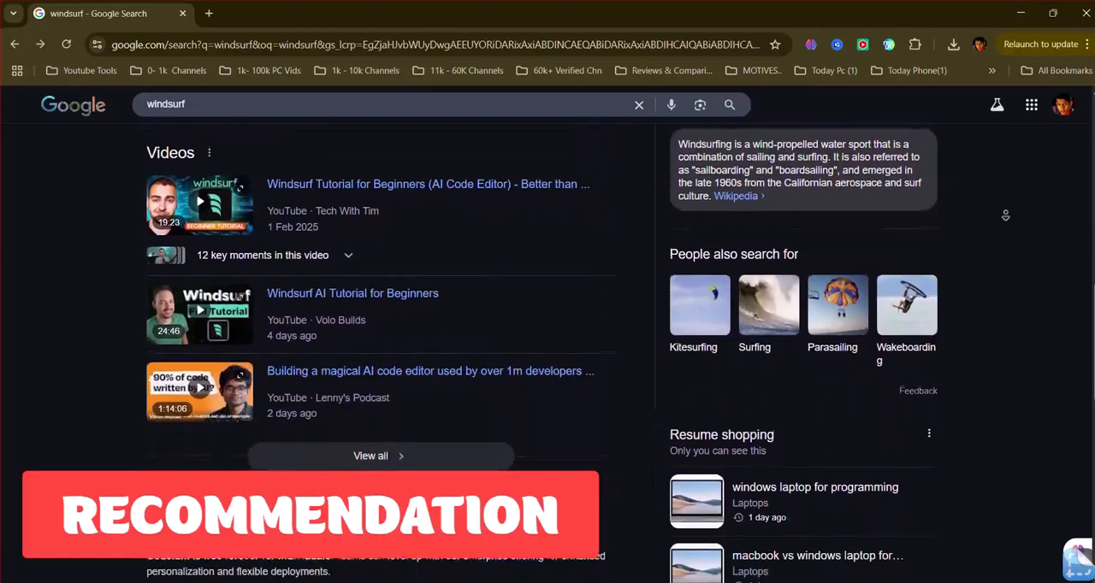
pyautogui.scroll(-3)
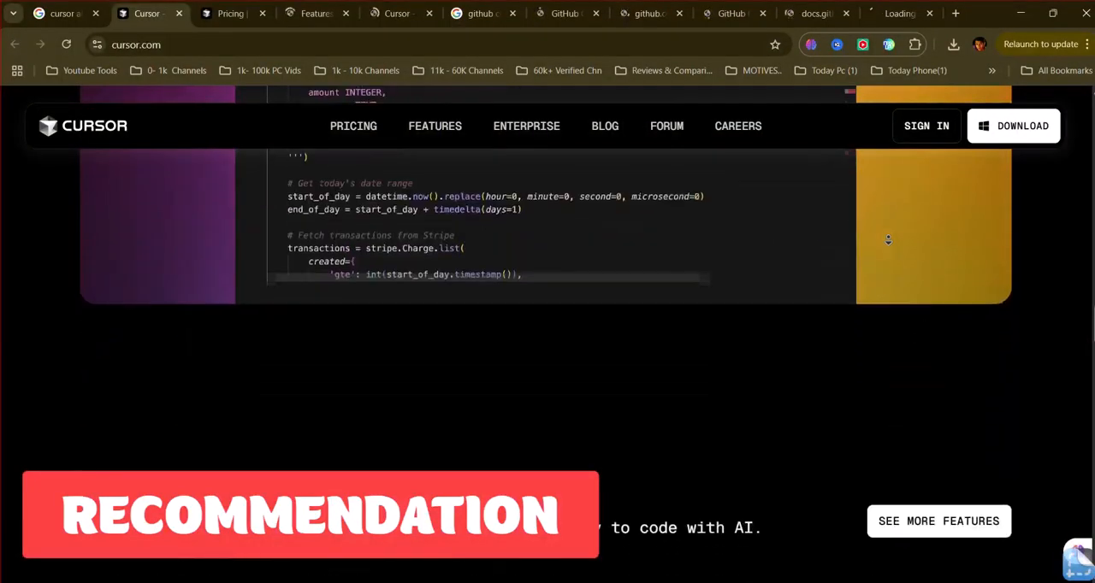
# Scroll cursor.com to the Frontier Intelligence, Feels Familiar and Privacy Options cards.
pyautogui.scroll(-3)
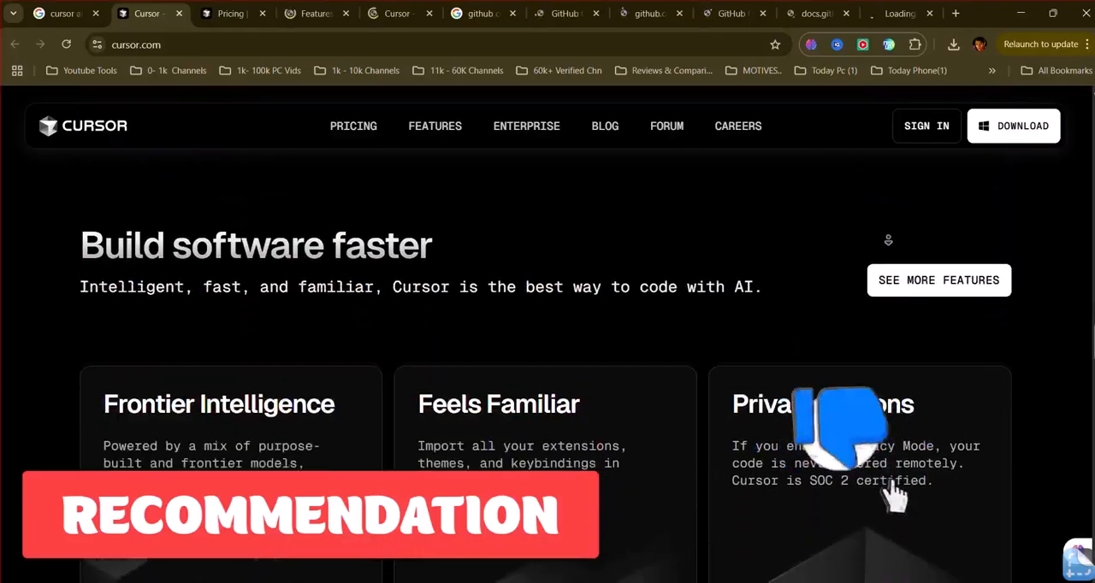
pyautogui.scroll(-3)
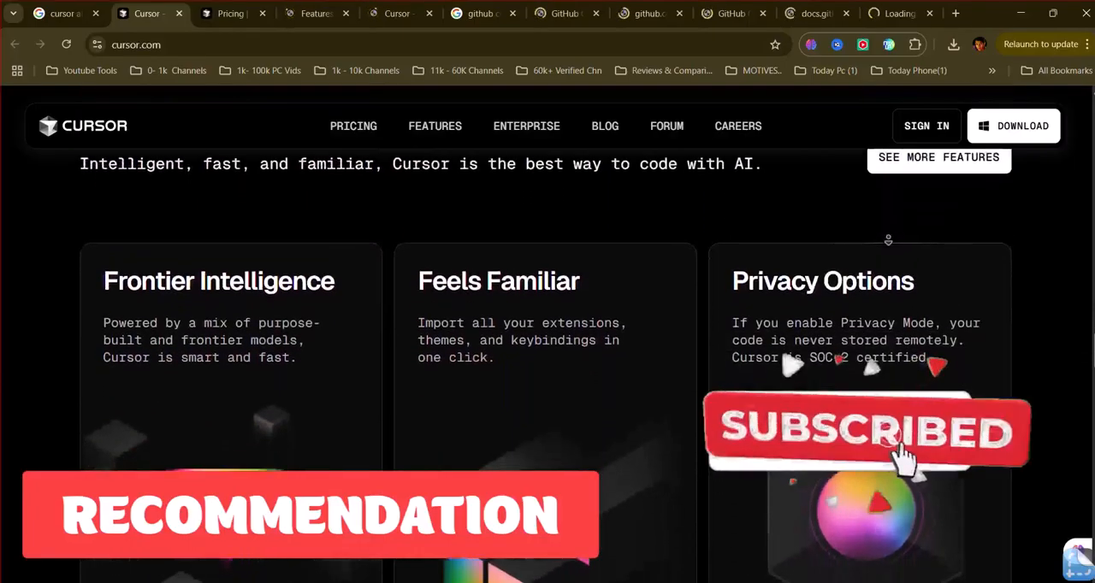
pyautogui.scroll(-3)
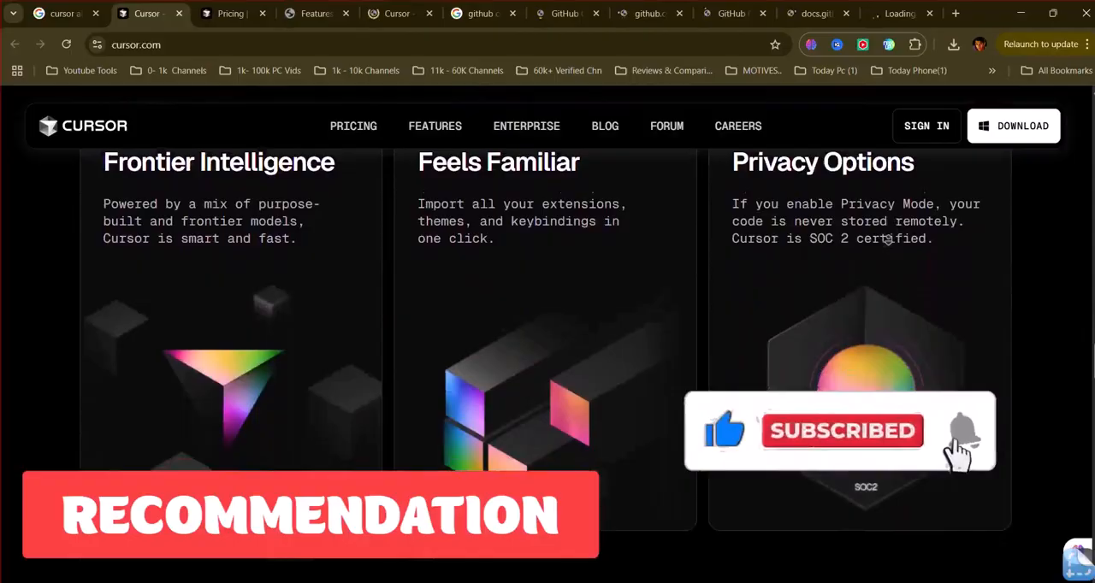
pyautogui.scroll(-3)
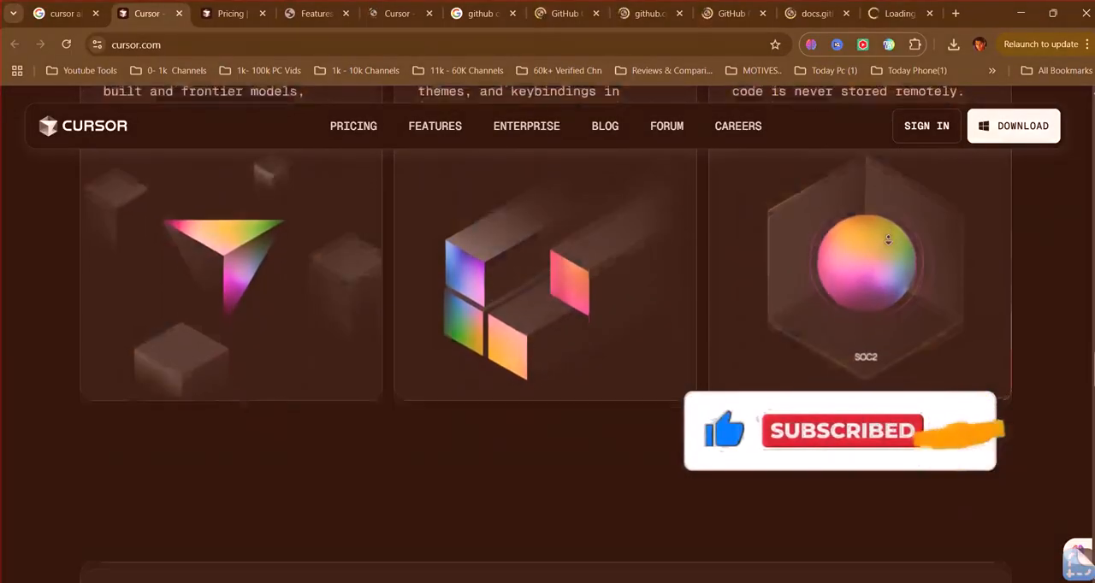